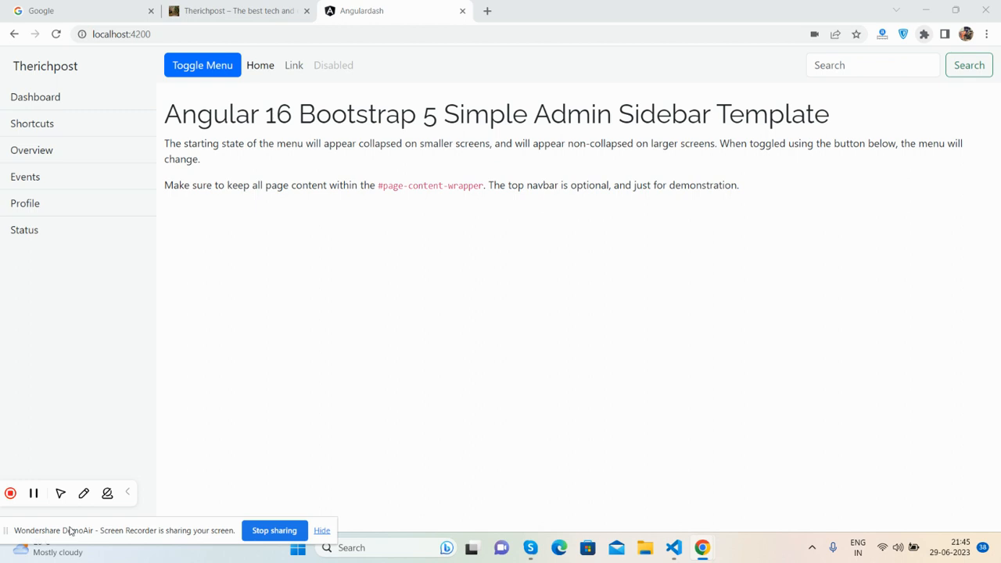
mouse_move(550, 412)
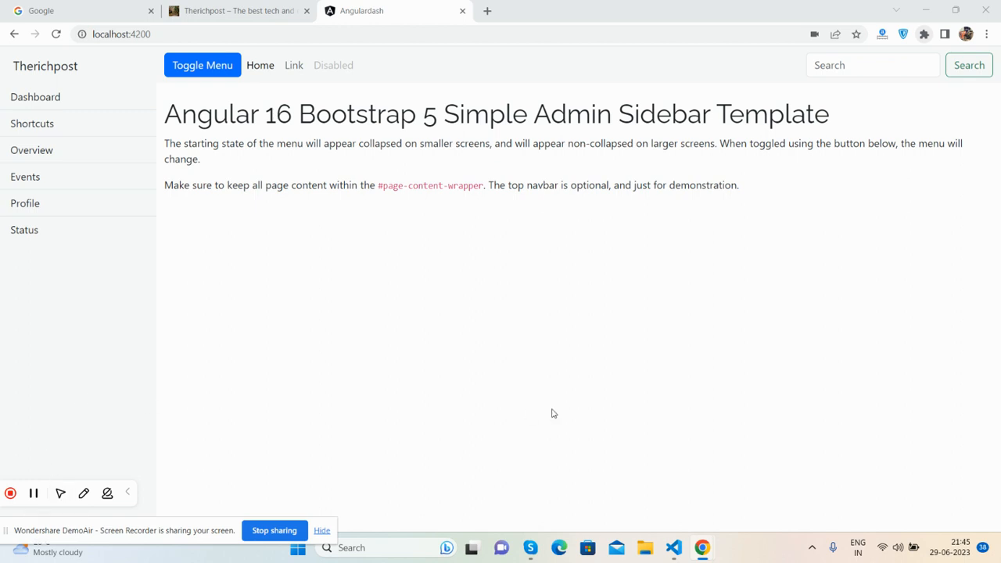
mouse_move(553, 413)
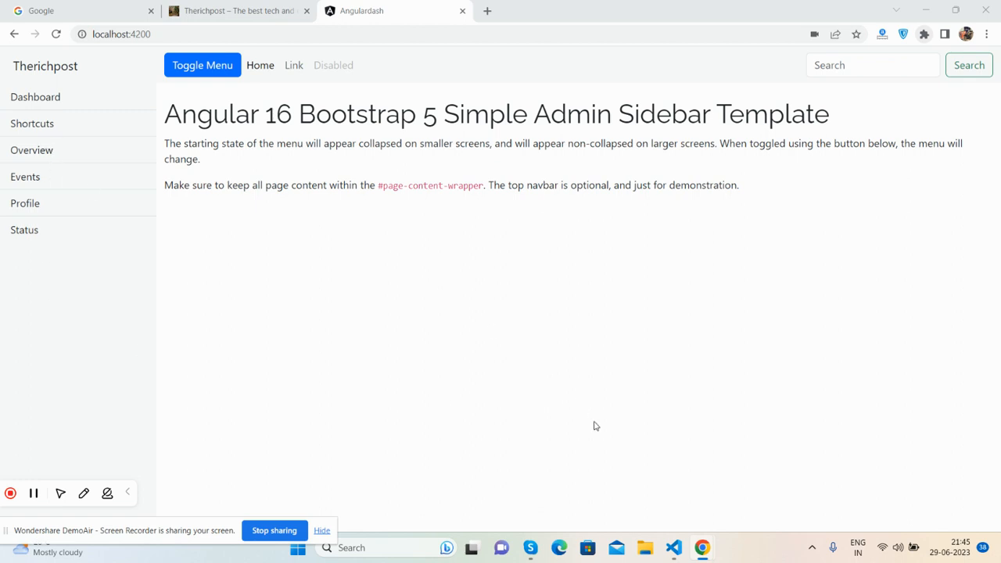
mouse_move(571, 284)
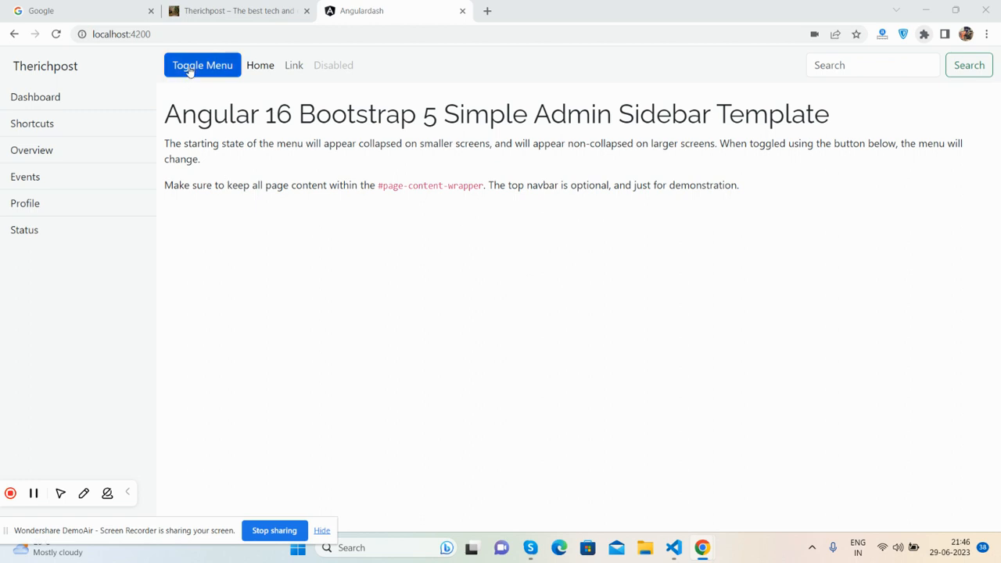
Test the sidebar toggle, then search Google for 'bootstrap 5' and reach the Bootstrap Icons site.
left_click(202, 66)
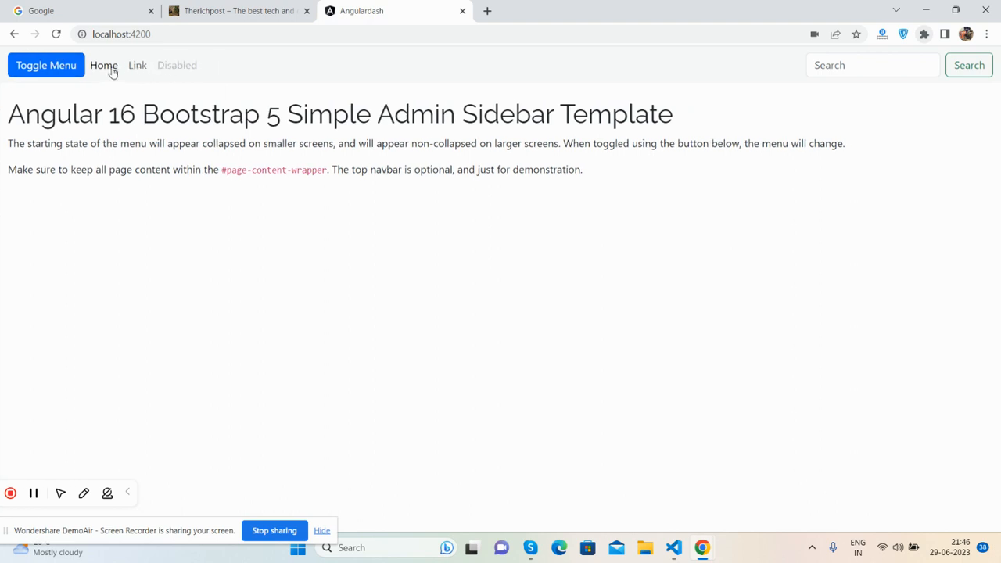
left_click(45, 66)
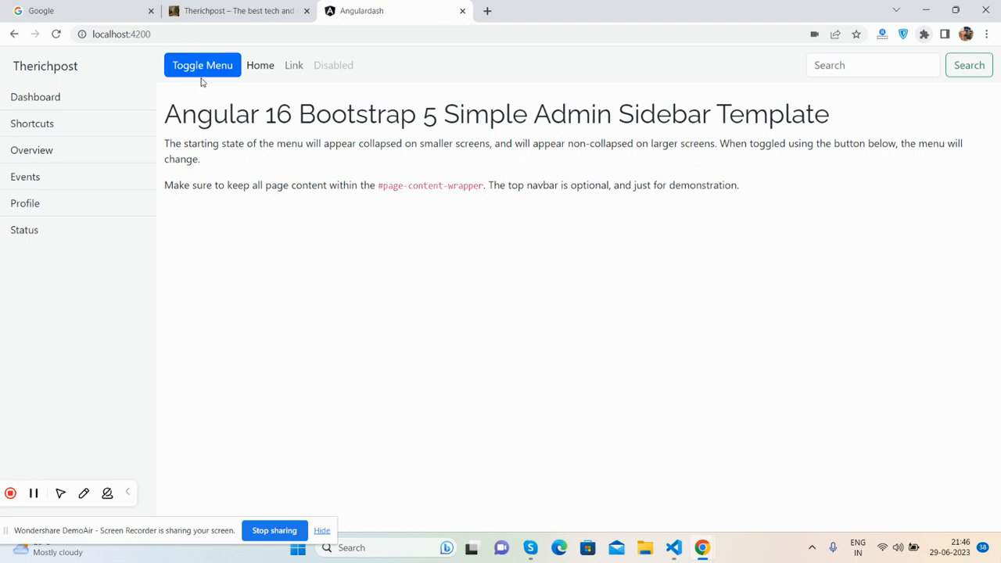
left_click(62, 10)
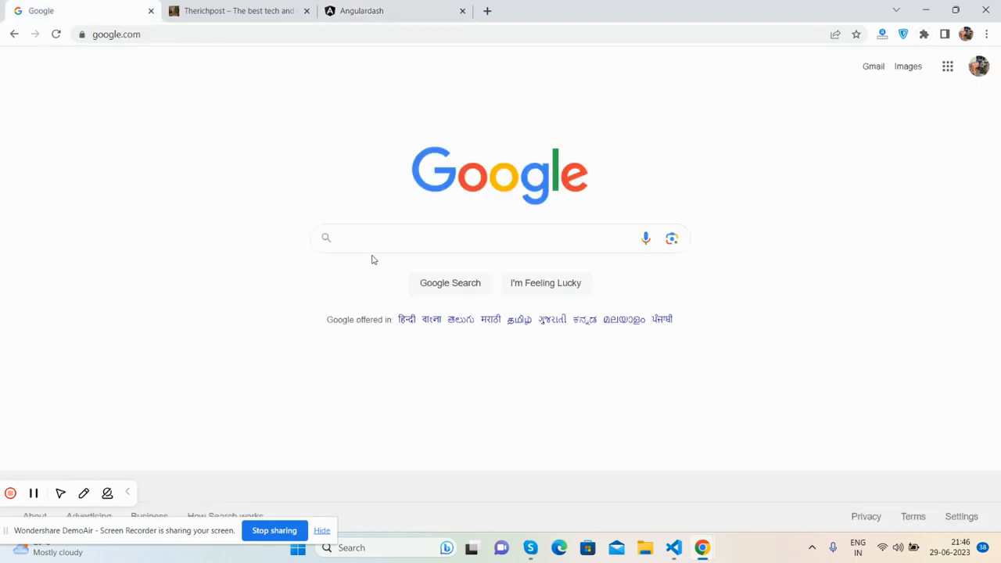
type("boots")
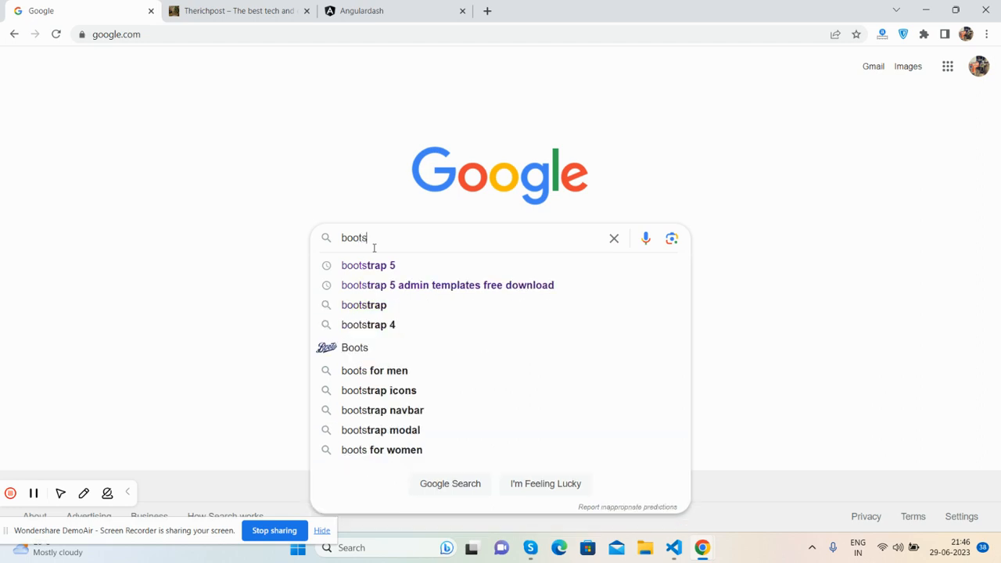
left_click(368, 266)
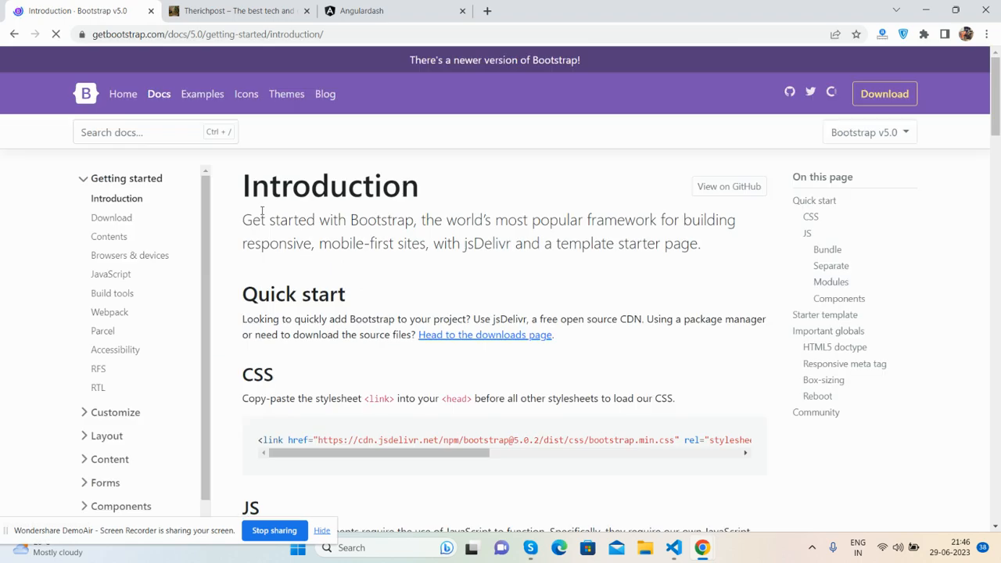
left_click(245, 94)
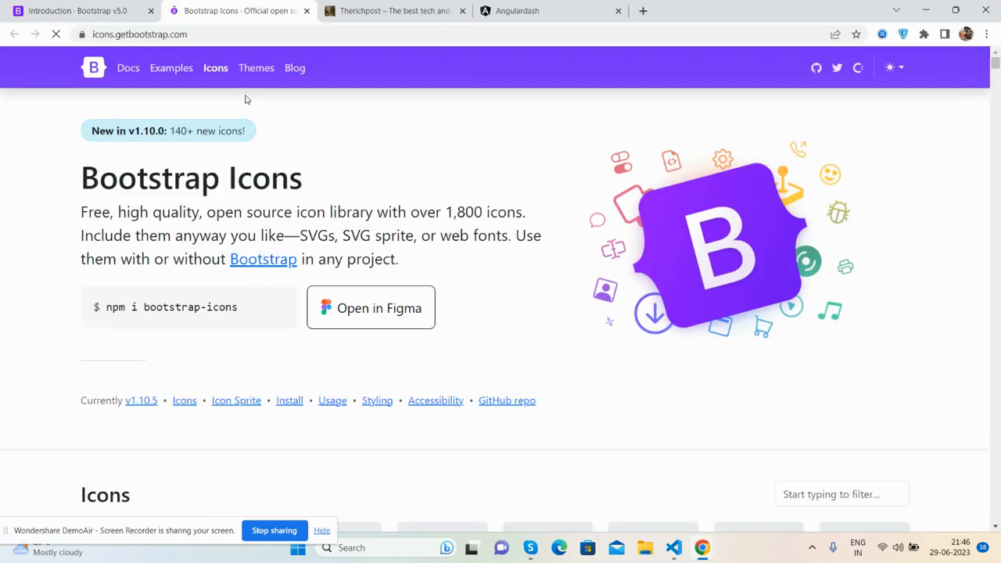
Find the 'list' icon in the Bootstrap Icons grid and open its details page.
scroll("down", 3)
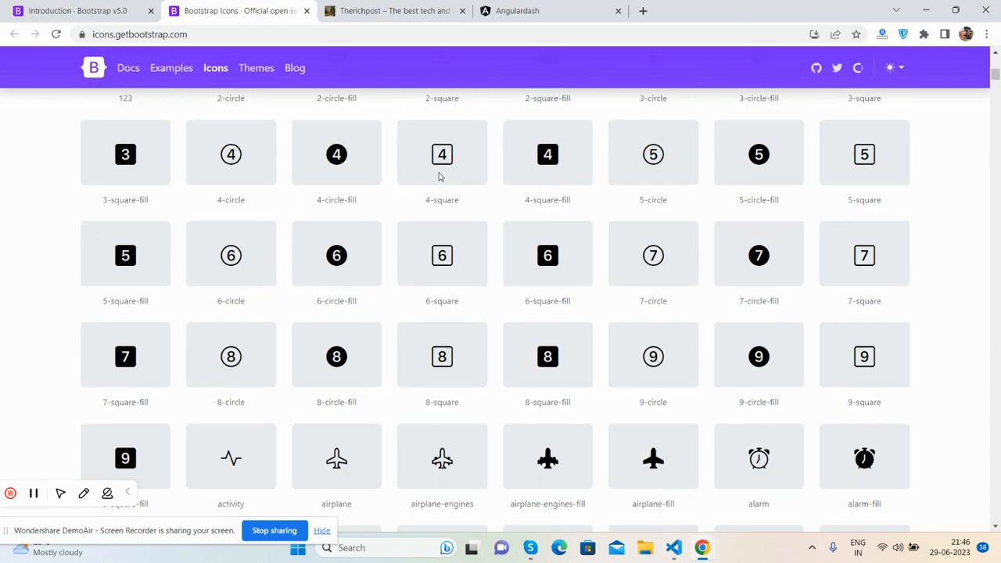
scroll("down", 3)
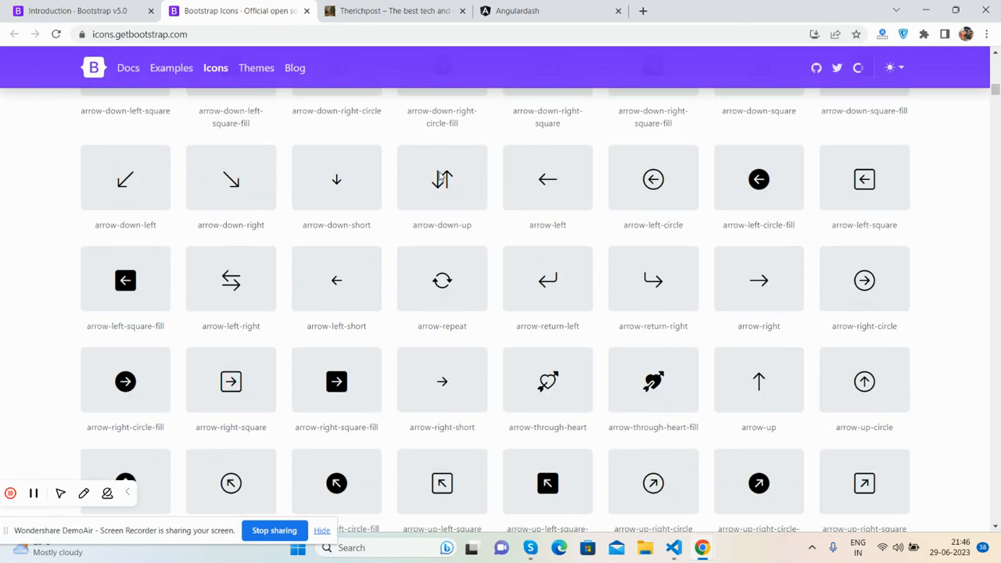
scroll("down", 3)
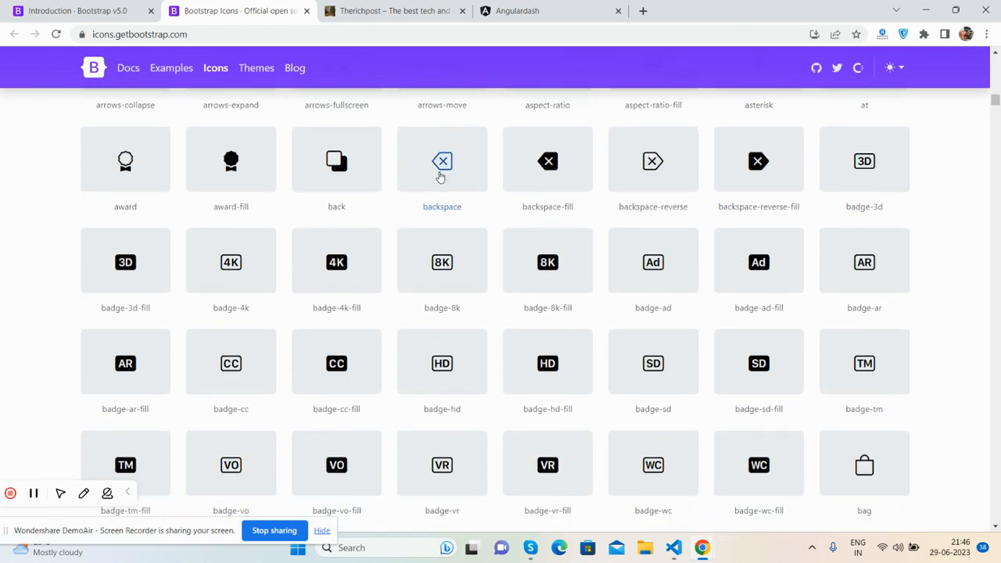
scroll("down", 3)
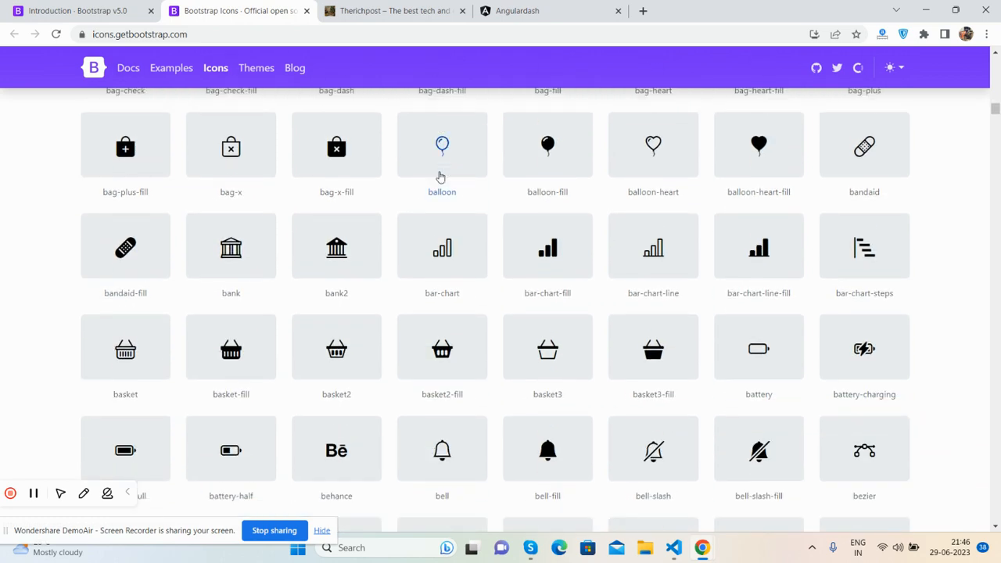
scroll("down", 3)
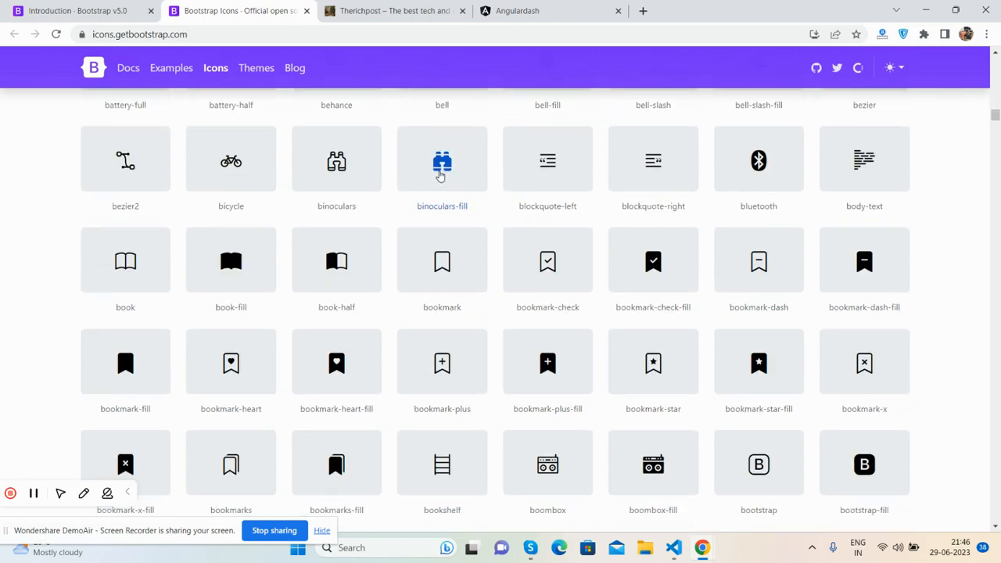
scroll("down", 3)
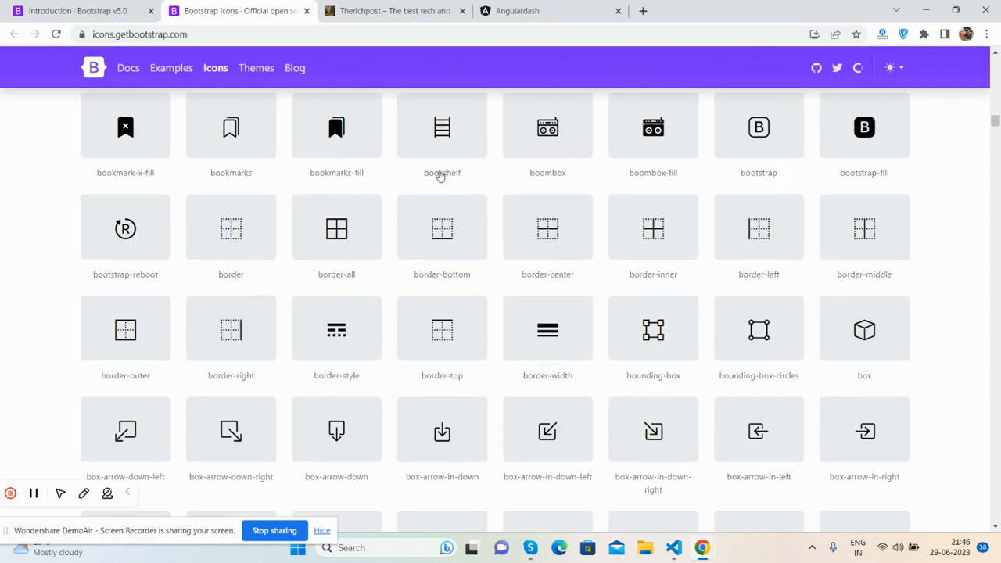
scroll("down", 3)
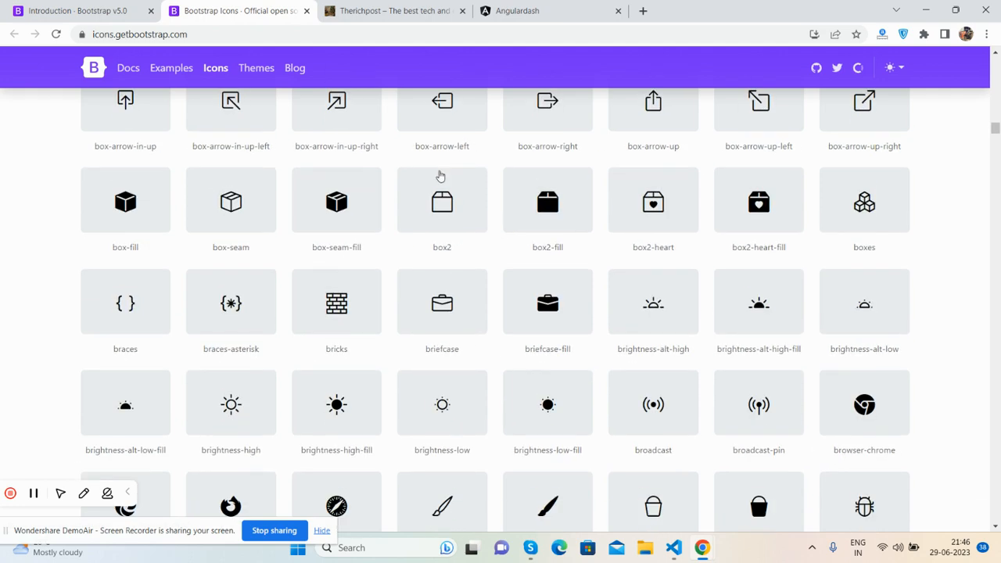
scroll("down", 3)
type("list")
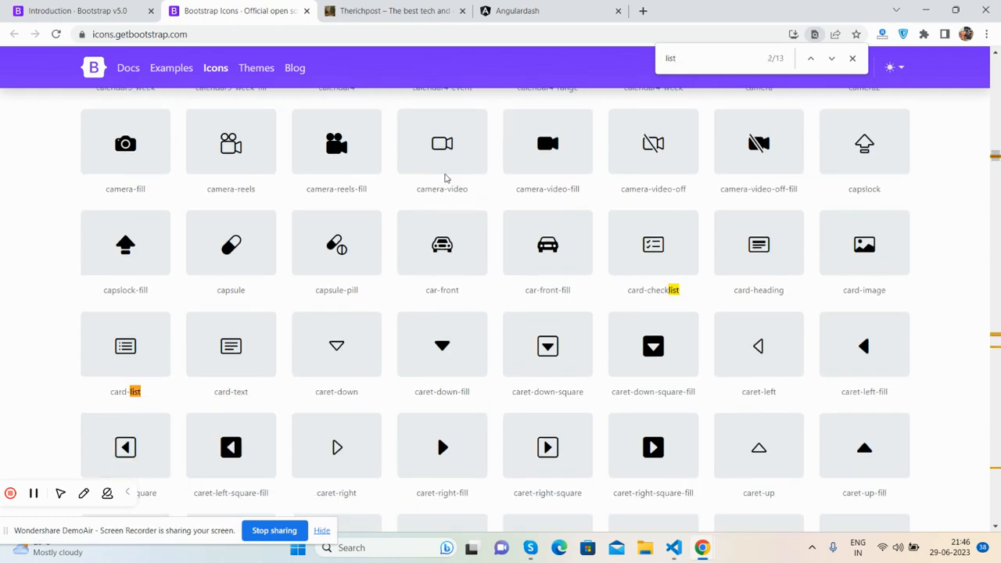
left_click(832, 57)
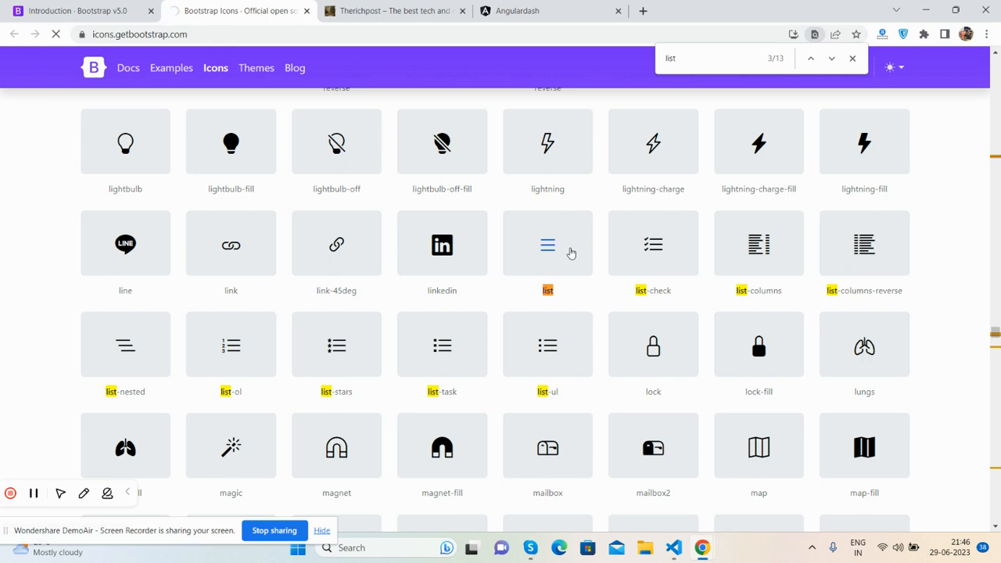
mouse_move(542, 250)
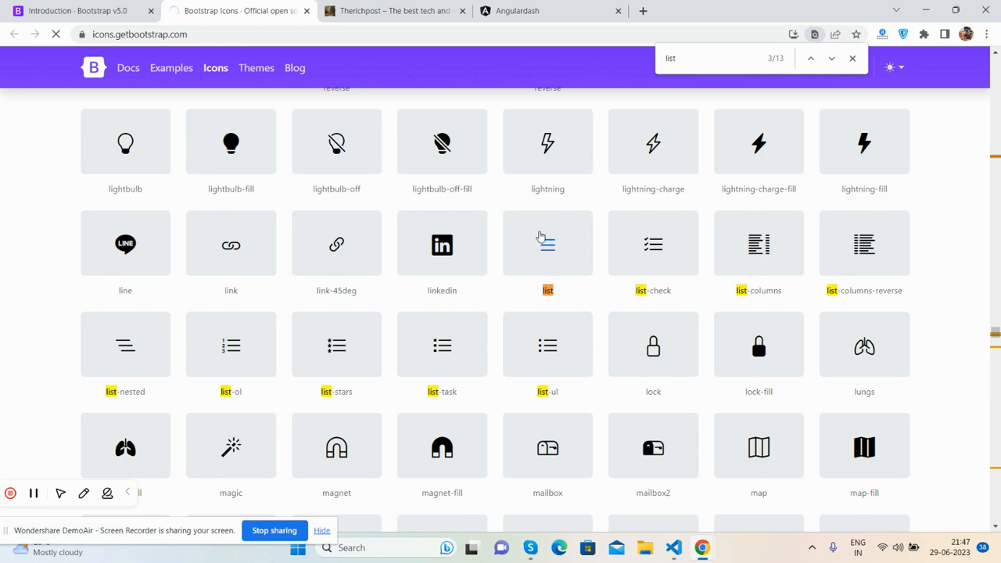
mouse_move(550, 250)
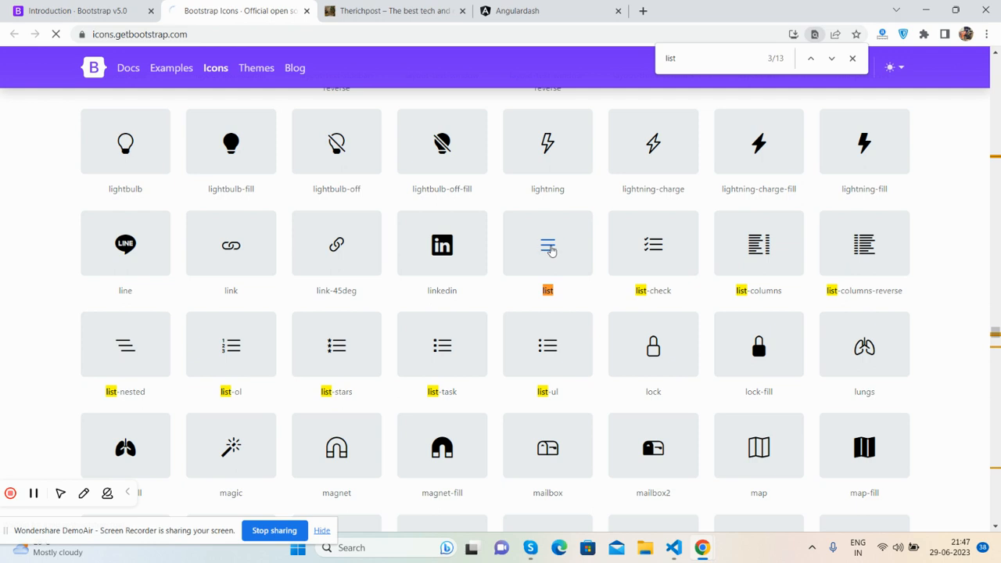
left_click(547, 244)
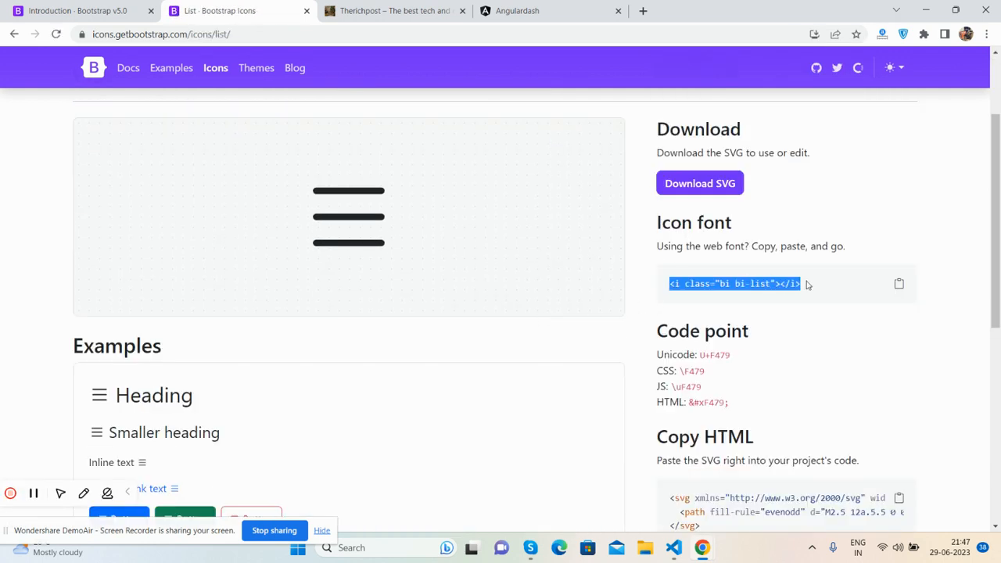
Replace the button's Toggle Menu text in app.component.html with <i class="bi bi-list"></i> and save.
left_click(673, 547)
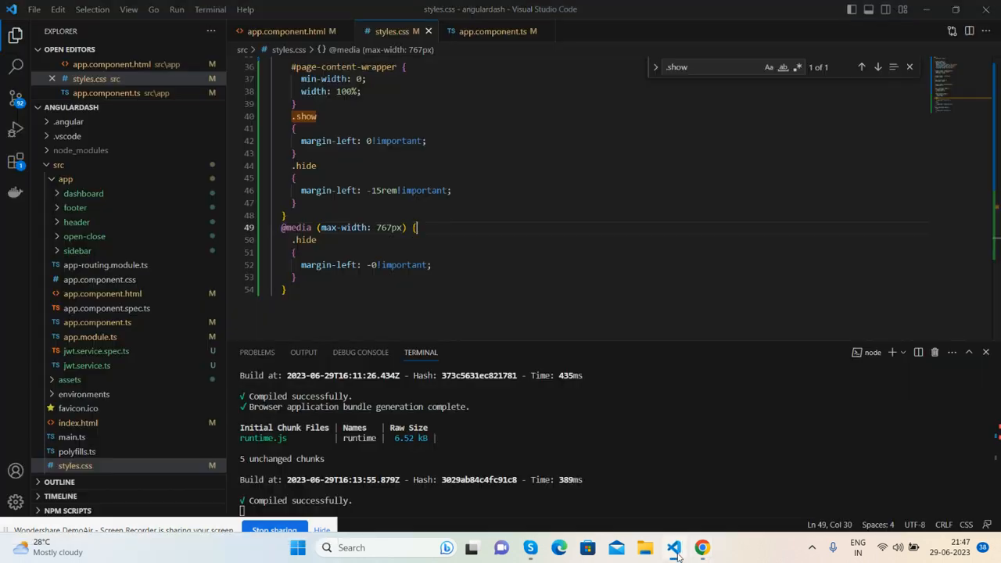
left_click(289, 31)
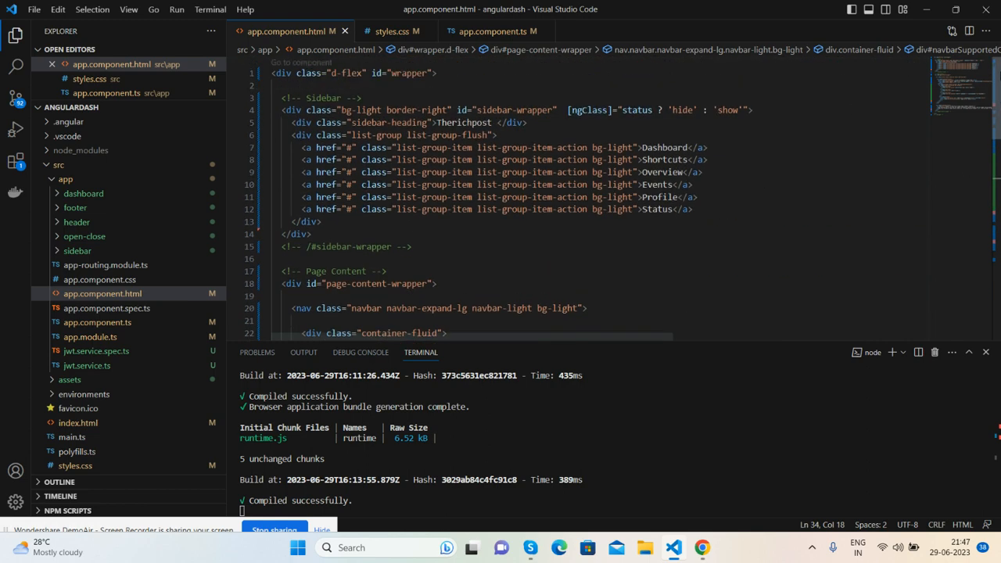
scroll("down", 3)
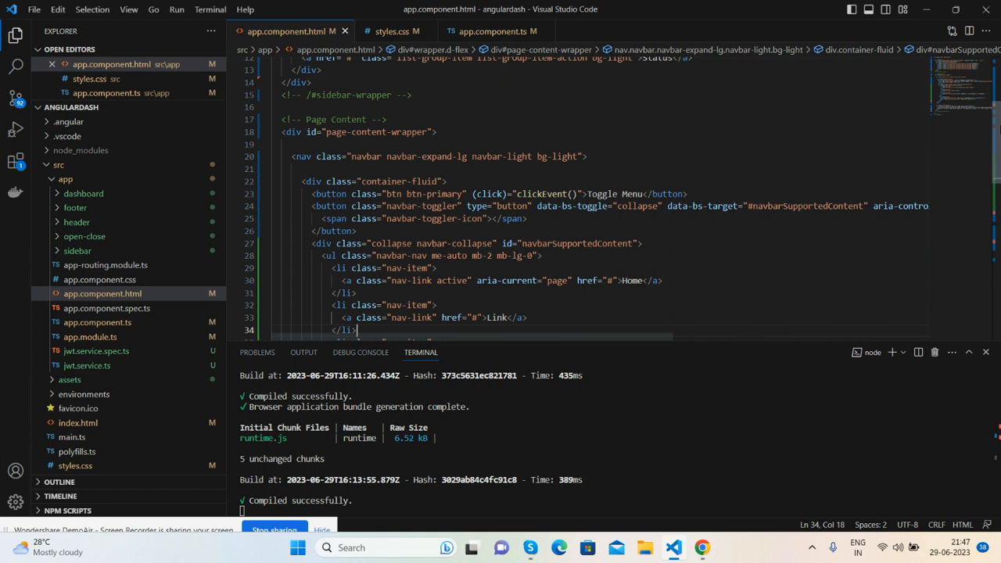
double_click(601, 194)
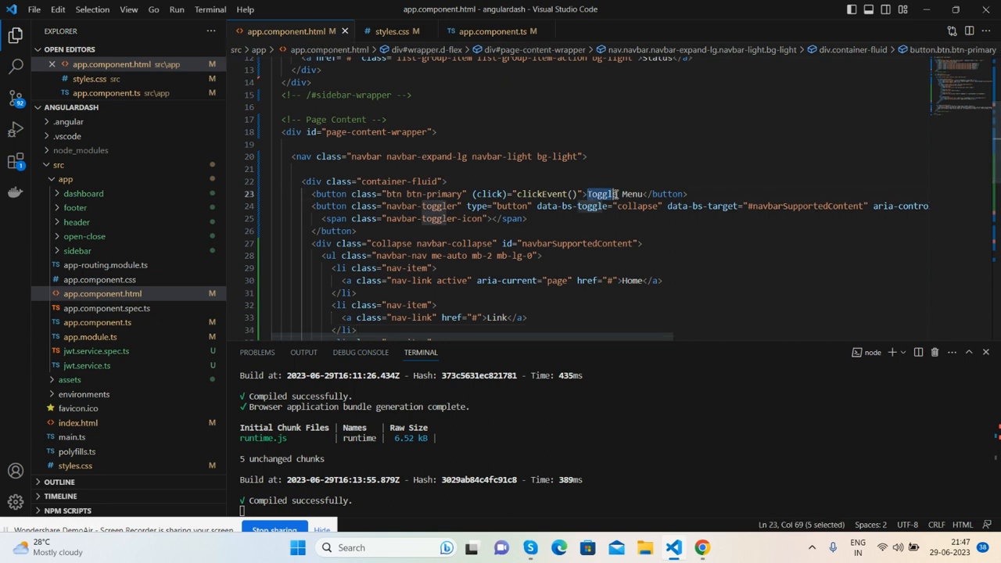
type("<i class=\"bi bi-list\"></i>")
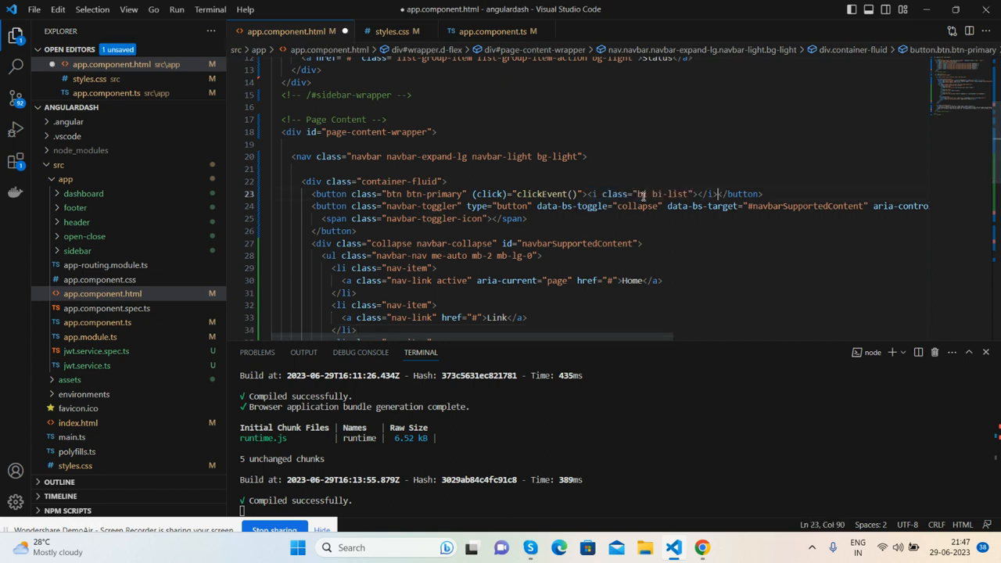
key("ctrl+s")
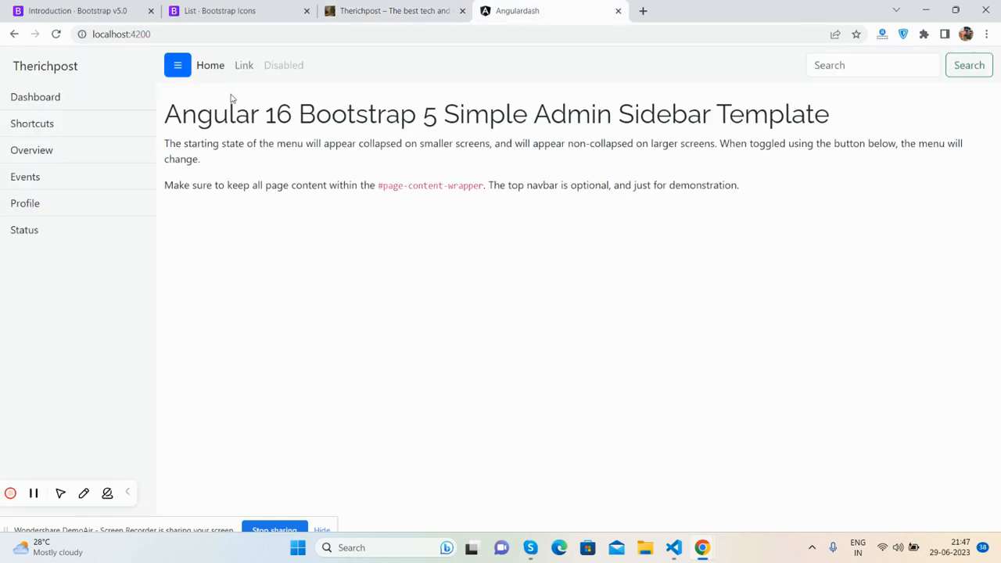
left_click(179, 65)
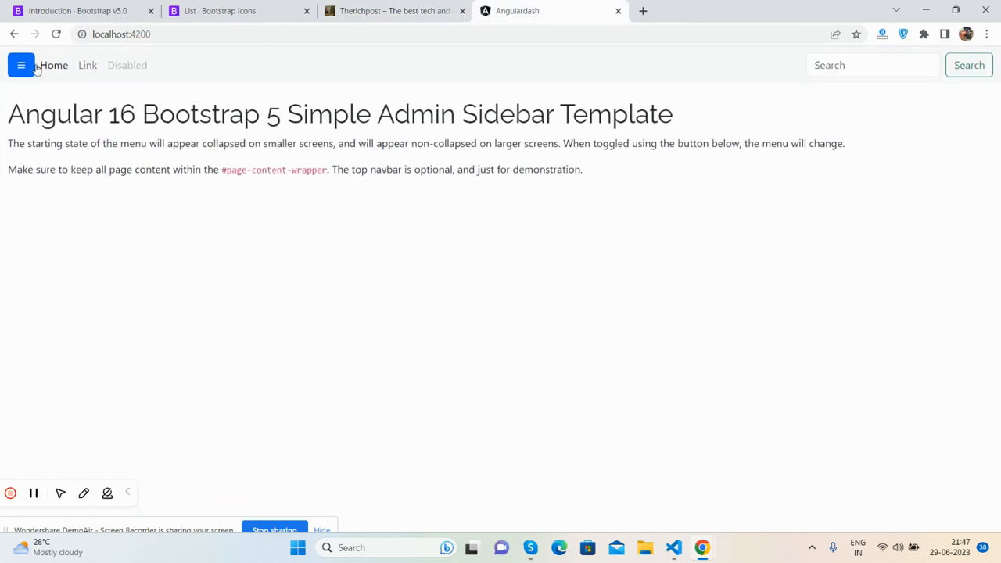
left_click(22, 65)
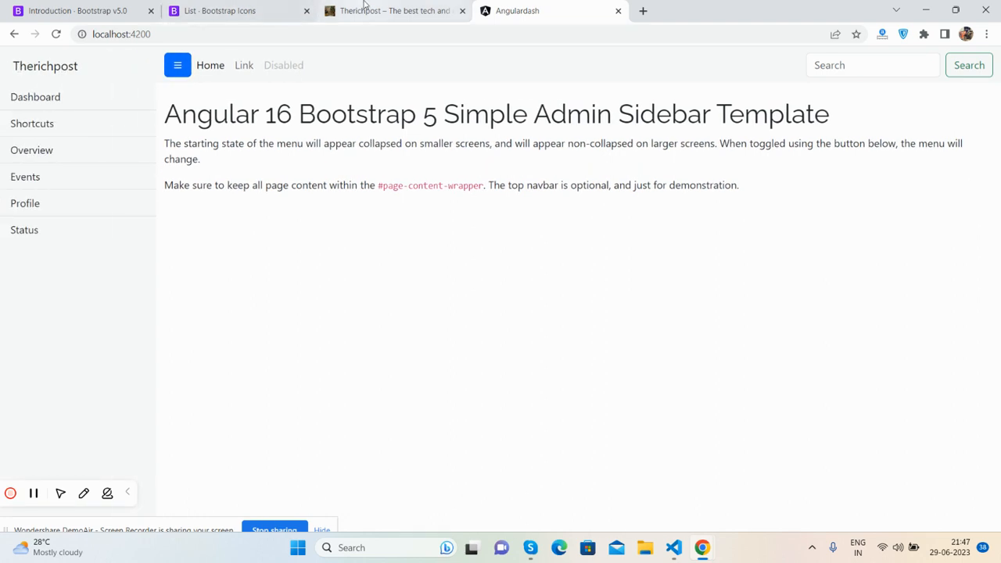
Browse Therichpost's Angular 16 articles from the Angular topics menu.
left_click(391, 9)
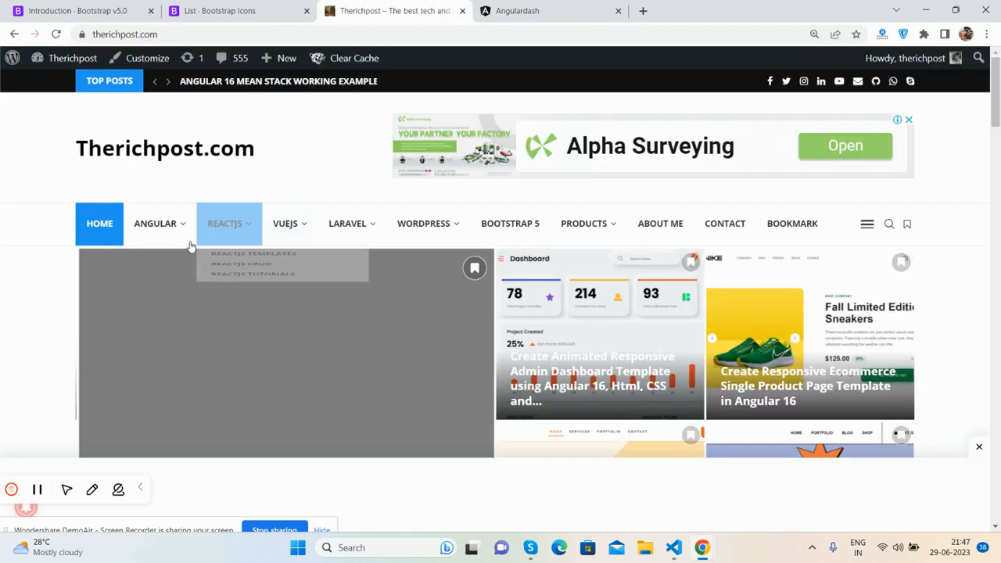
scroll("down", 3)
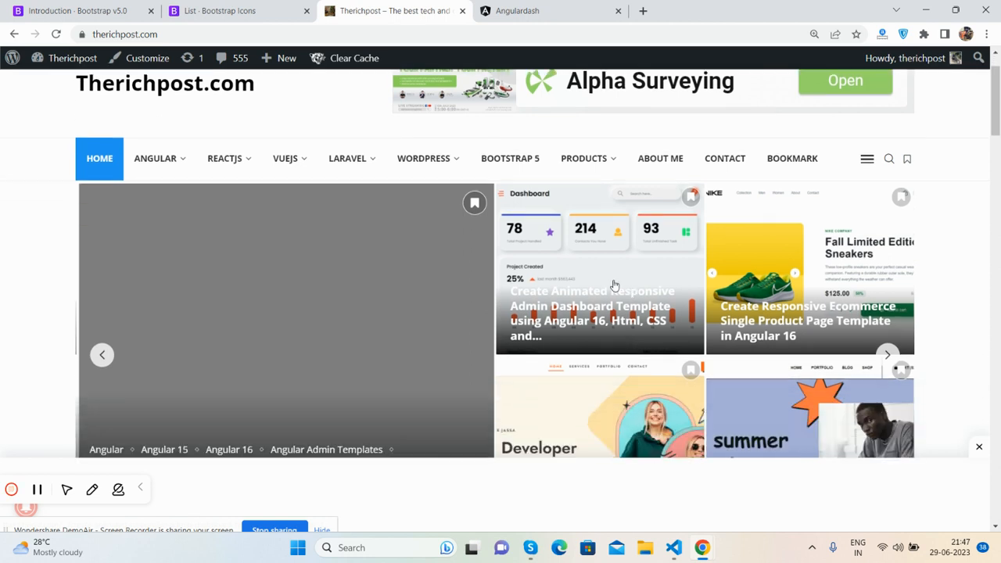
left_click(154, 158)
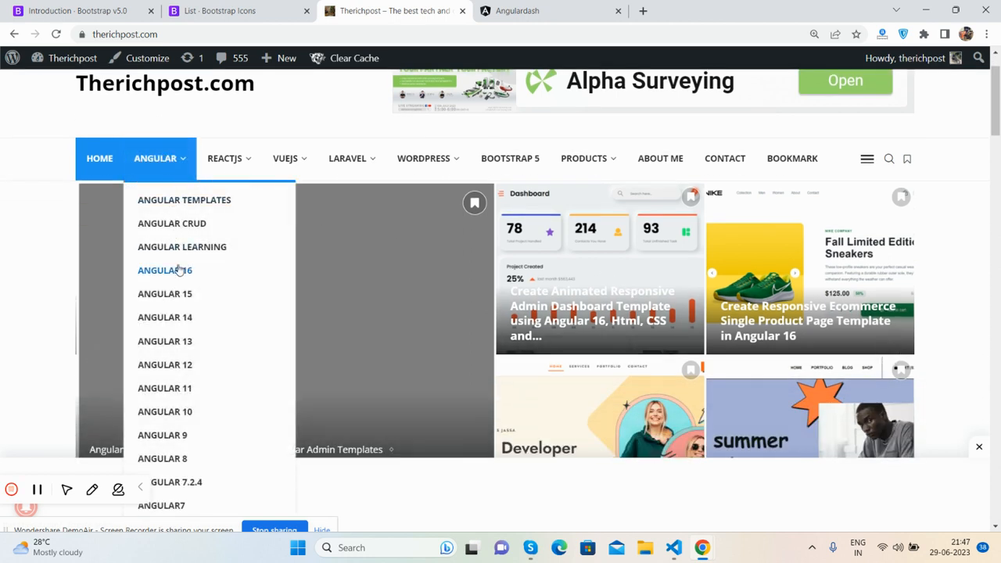
left_click(164, 269)
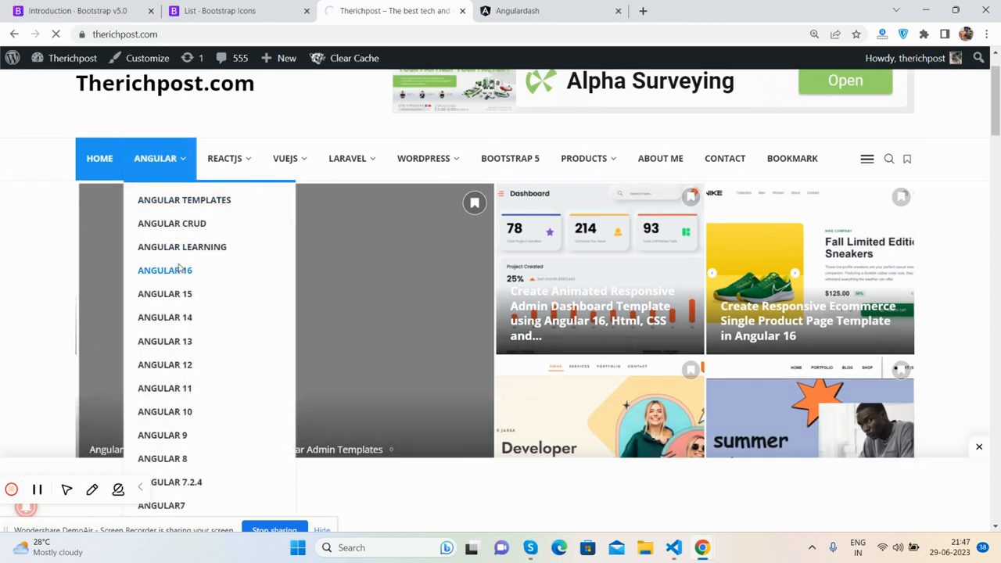
left_click(164, 269)
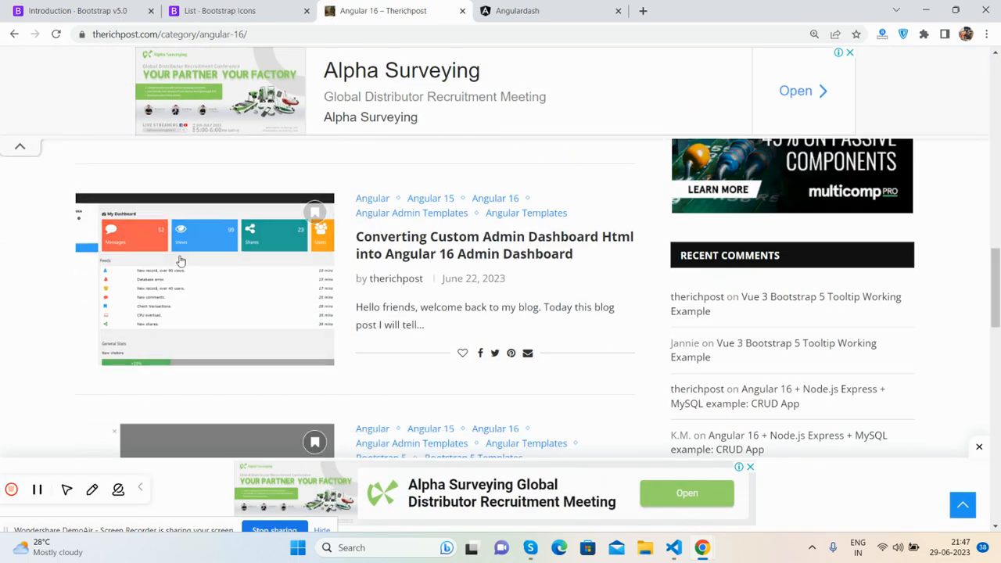
scroll("down", 3)
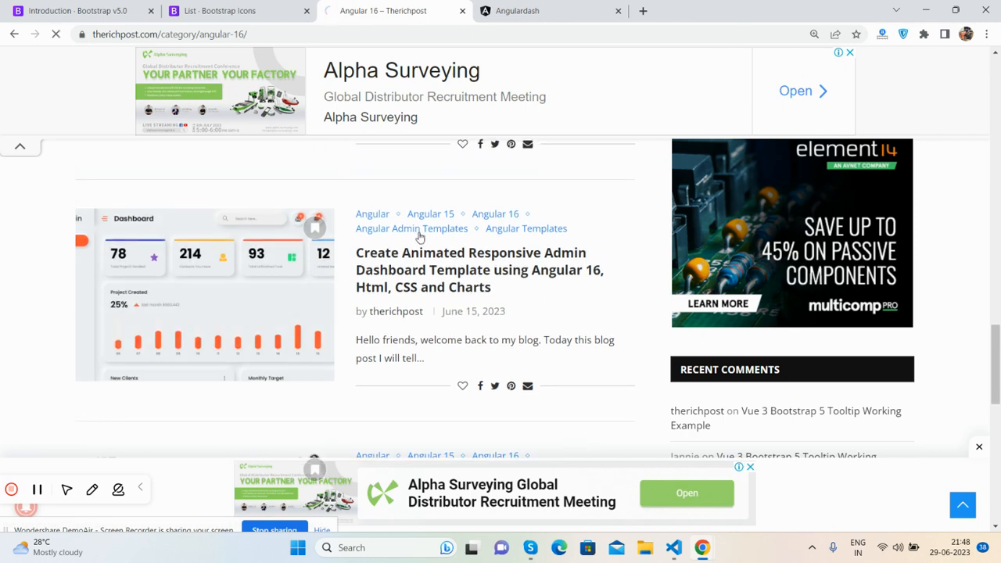
Browse the Angular Admin Templates category's list of dashboard tutorials.
left_click(411, 229)
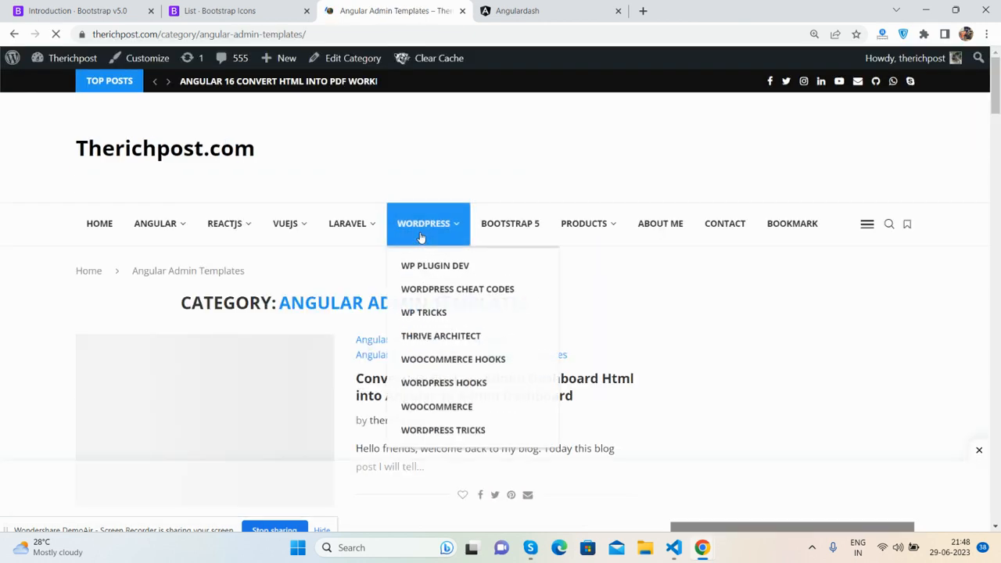
scroll("down", 3)
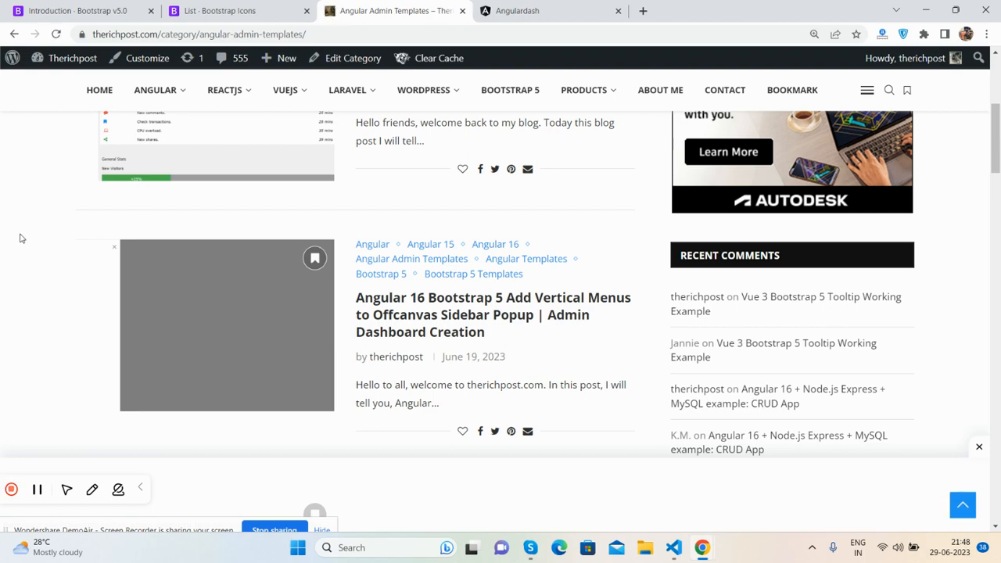
scroll("down", 3)
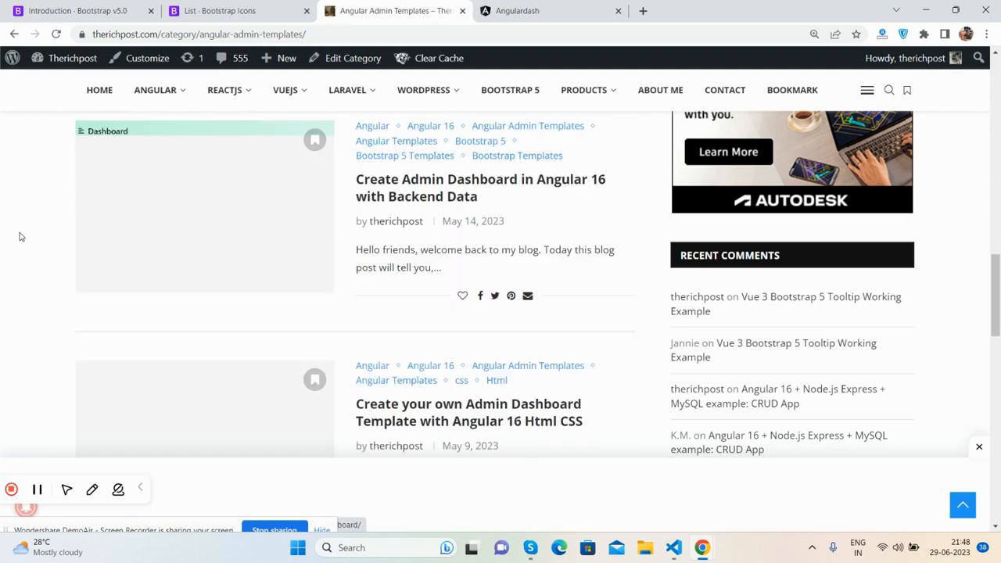
scroll("down", 3)
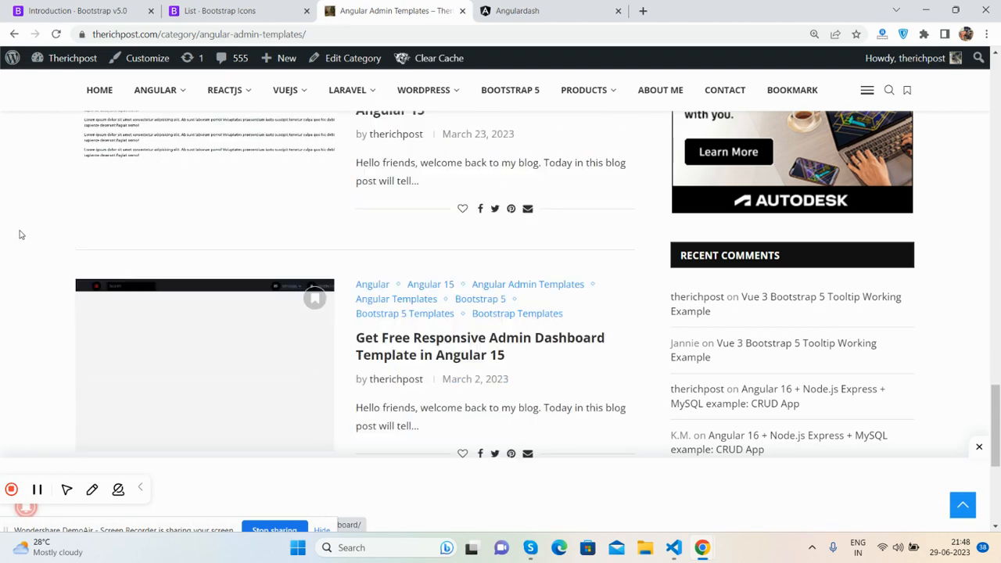
scroll("down", 3)
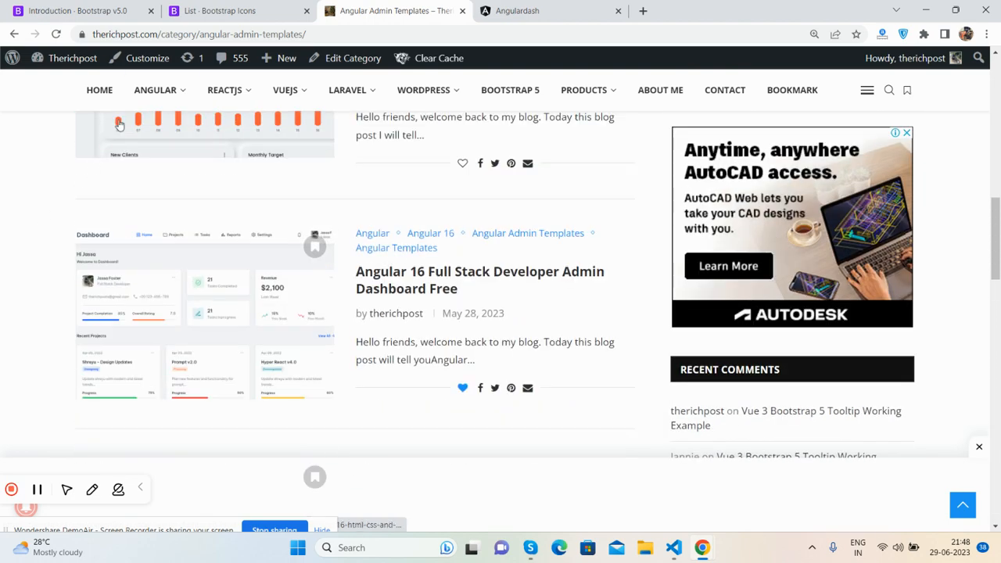
scroll("down", 3)
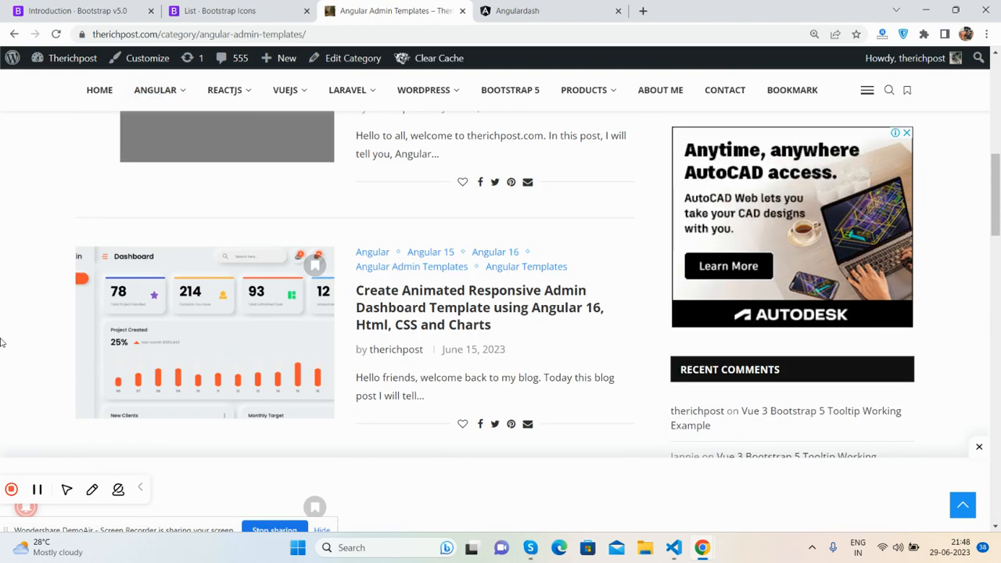
scroll("down", 3)
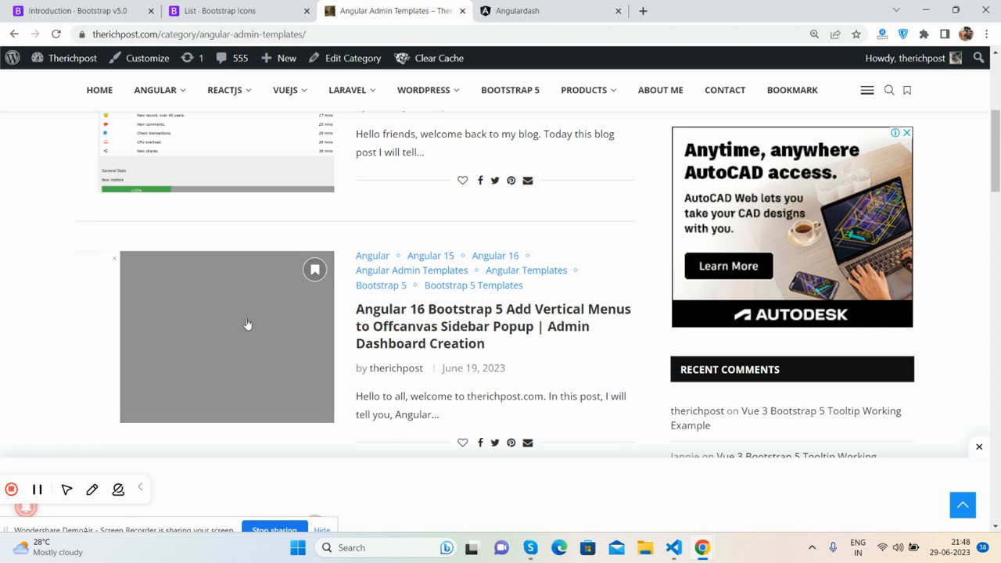
View the Offcanvas Sidebar Popup tutorial post down to its numbered setup commands.
left_click(494, 327)
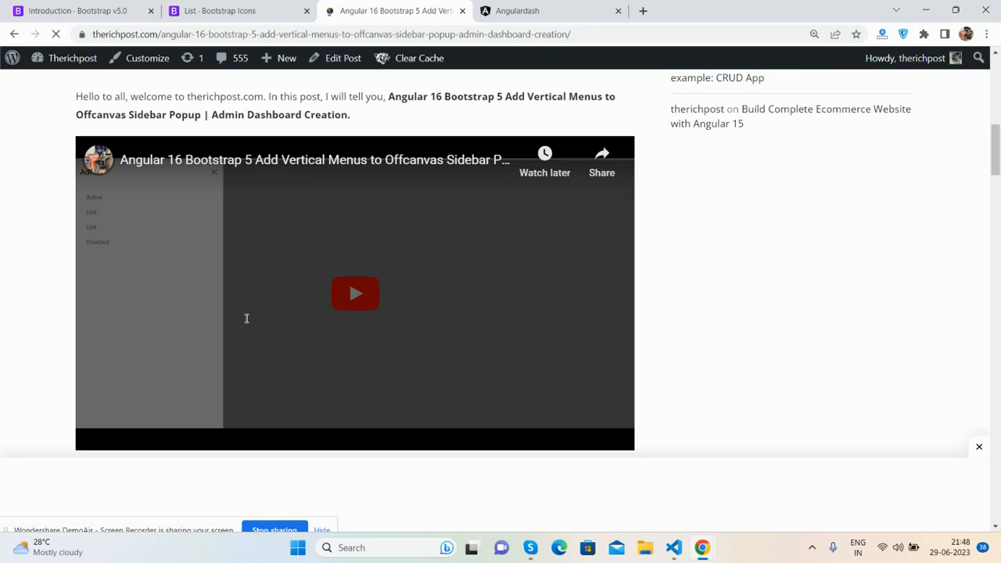
scroll("down", 3)
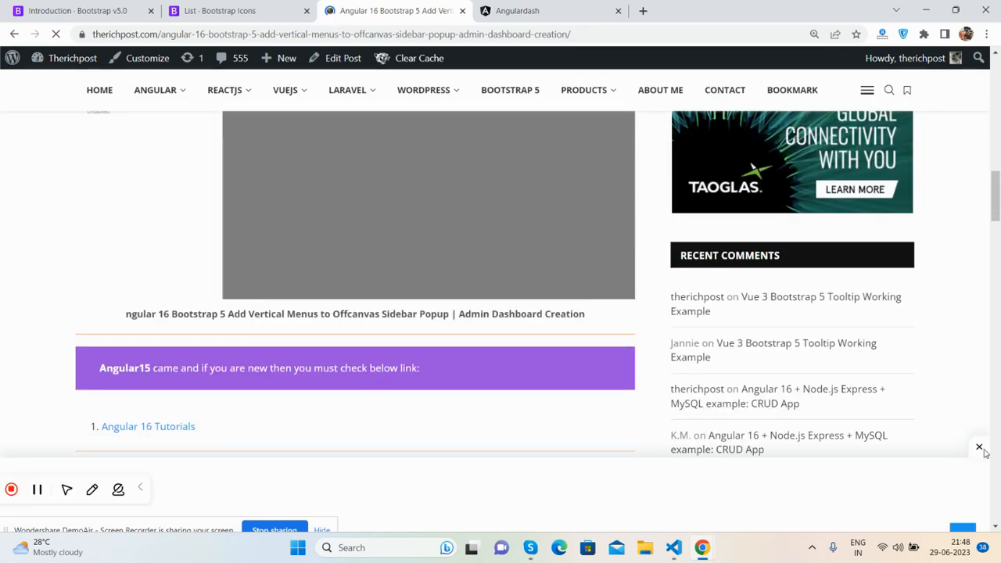
scroll("down", 3)
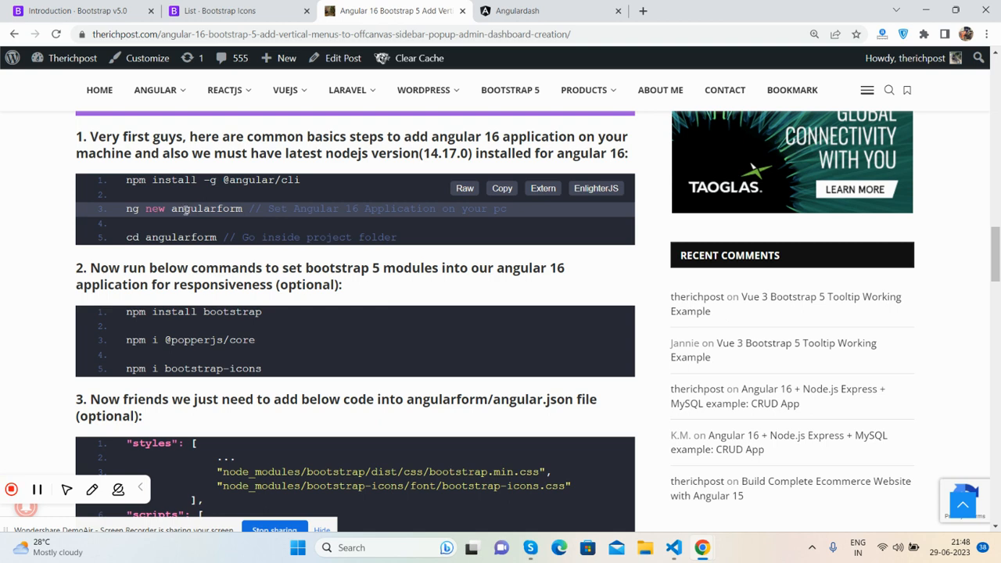
double_click(207, 208)
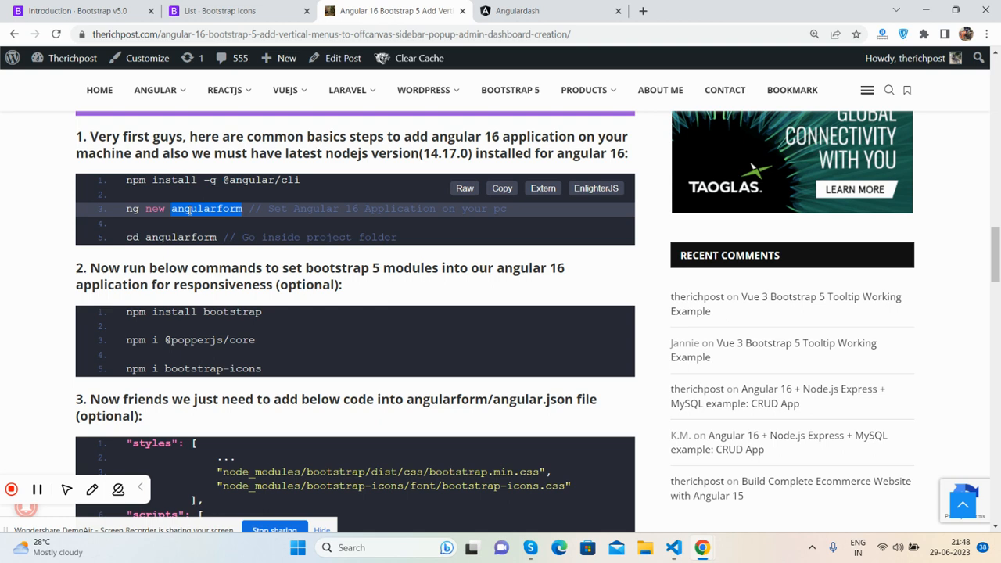
double_click(206, 208)
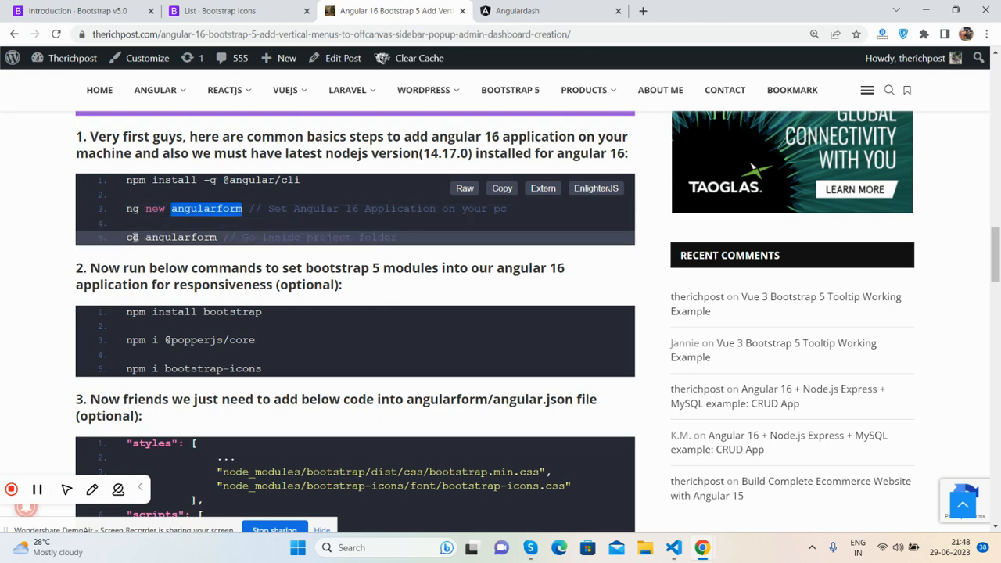
double_click(180, 238)
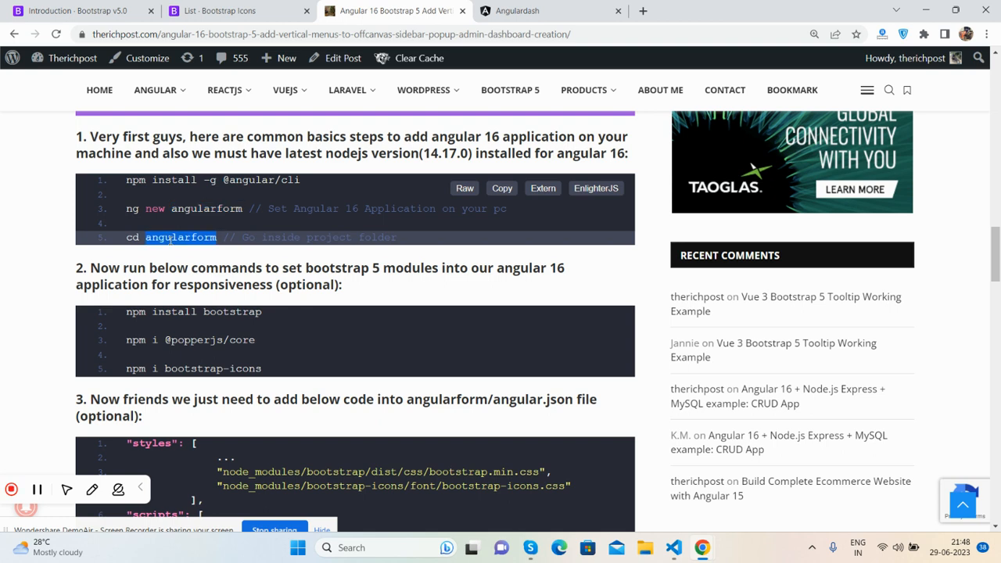
mouse_move(134, 312)
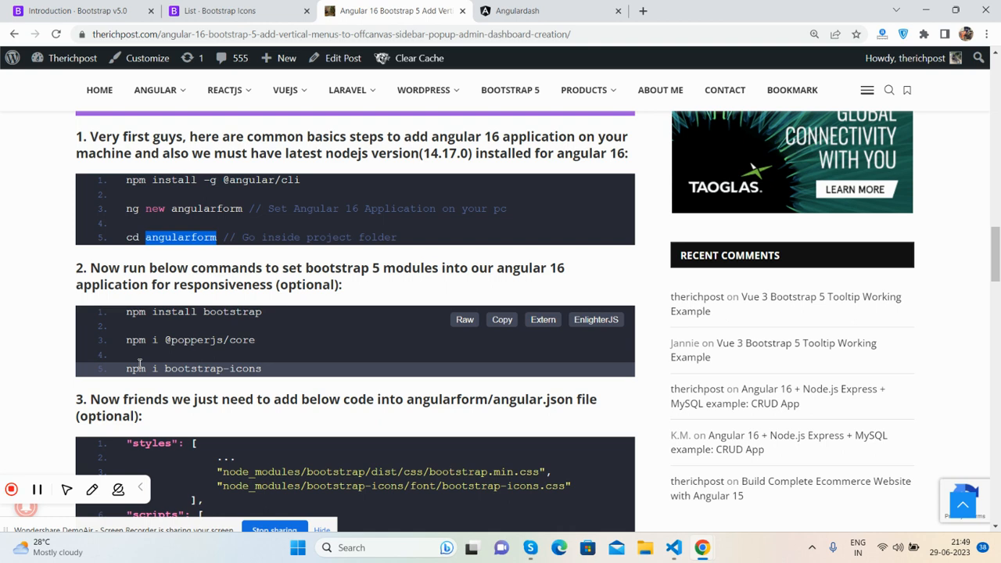
mouse_move(701, 548)
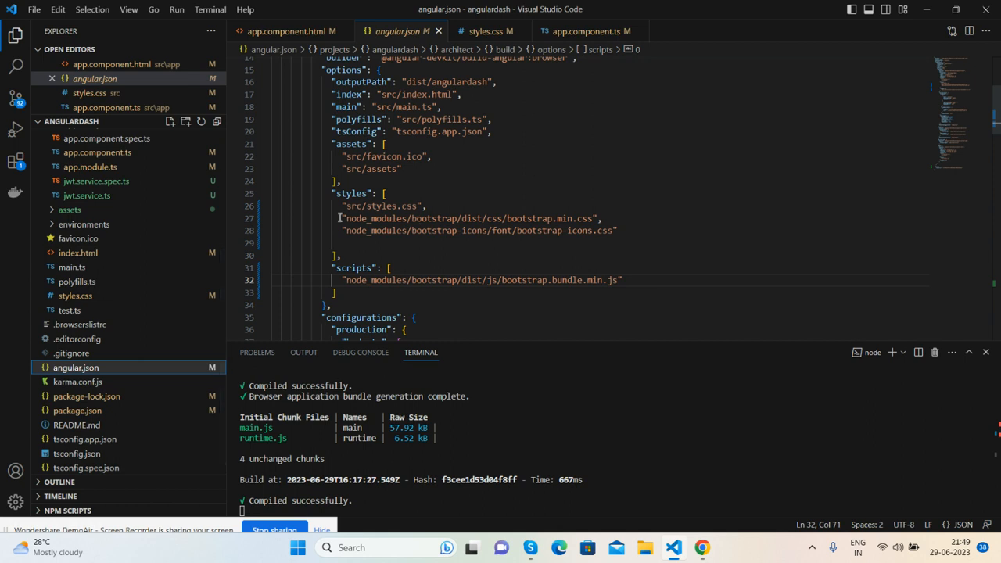
Highlight angular.json's Bootstrap stylesheet entries, then view styles.css's responsive sidebar rules.
left_click_drag(344, 219, 617, 230)
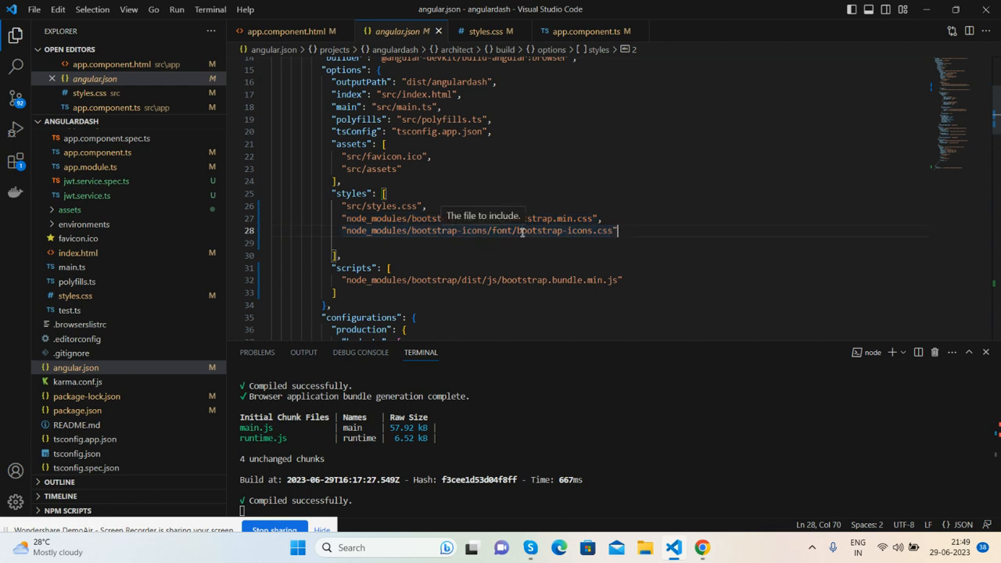
mouse_move(510, 272)
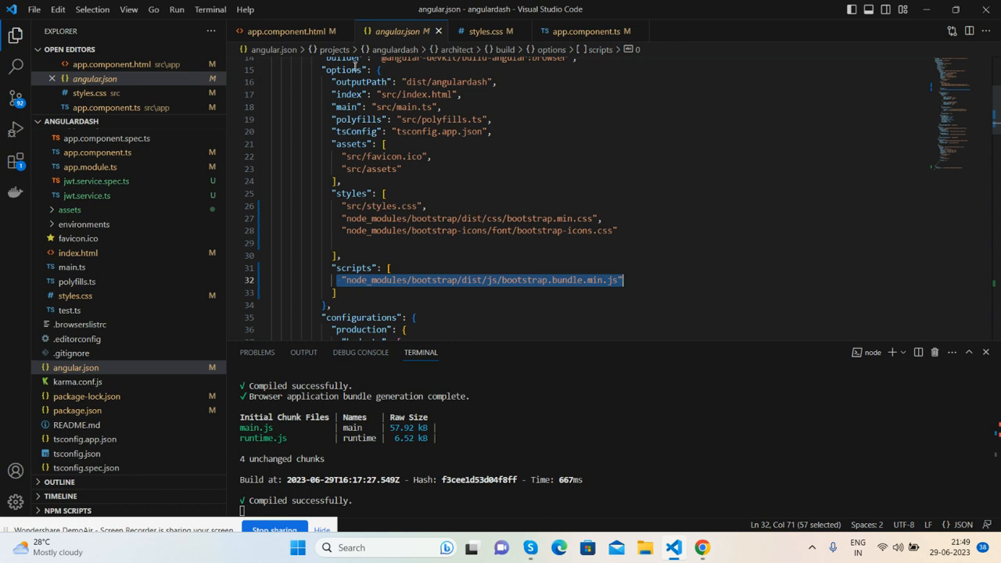
left_click(289, 32)
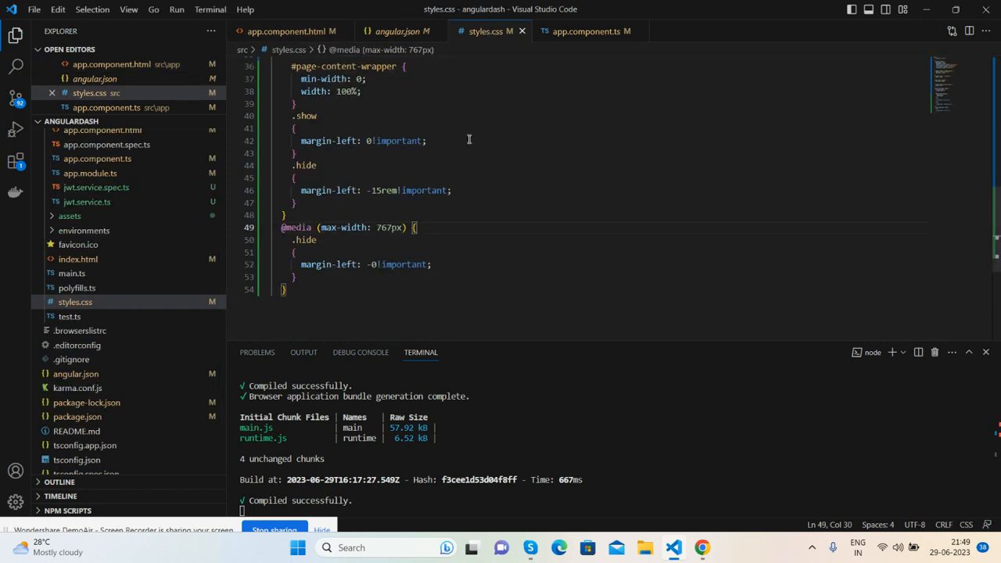
Review the sidebar's [ngClass] status binding in app.component.html, then view app.component.ts.
left_click(291, 31)
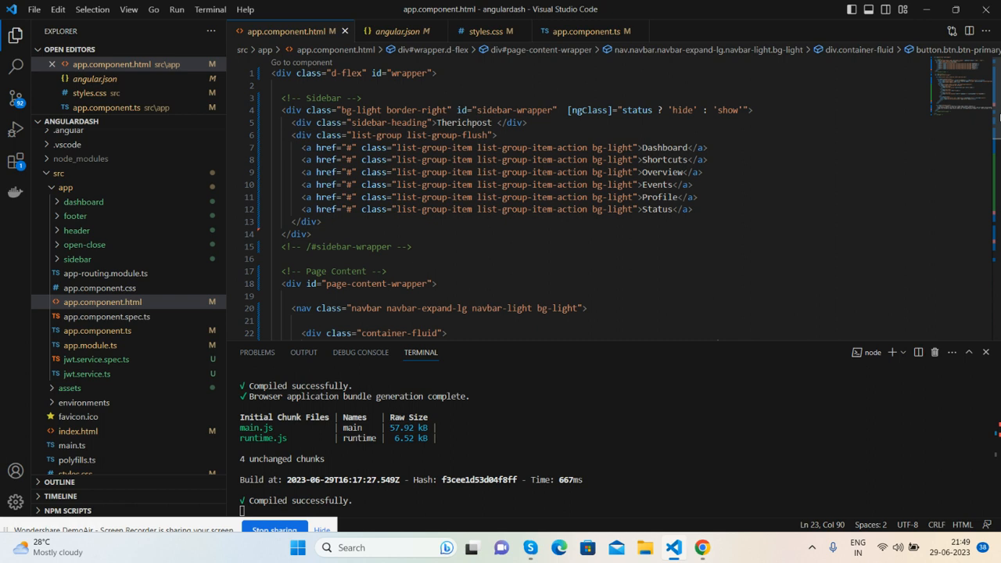
mouse_move(911, 106)
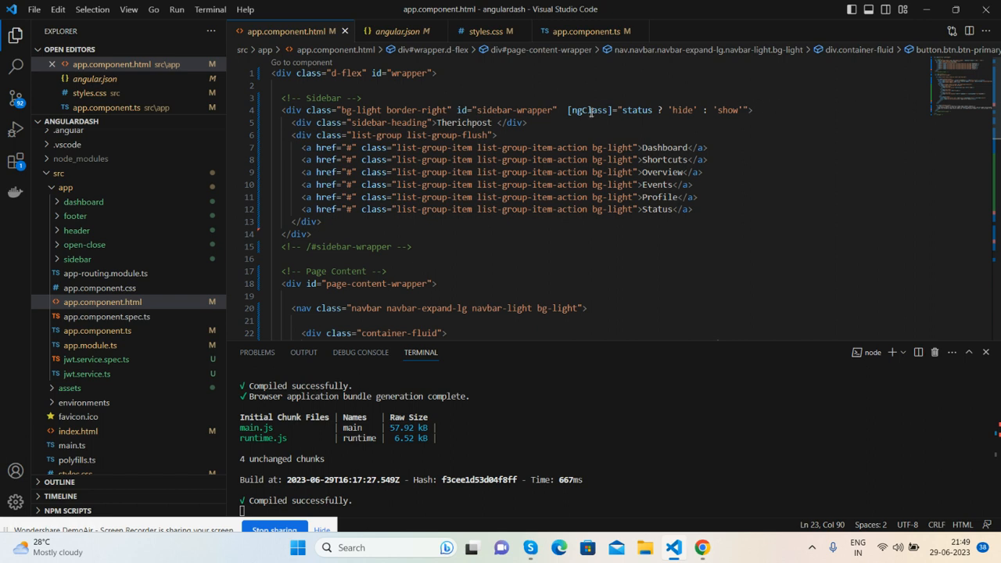
left_click(587, 32)
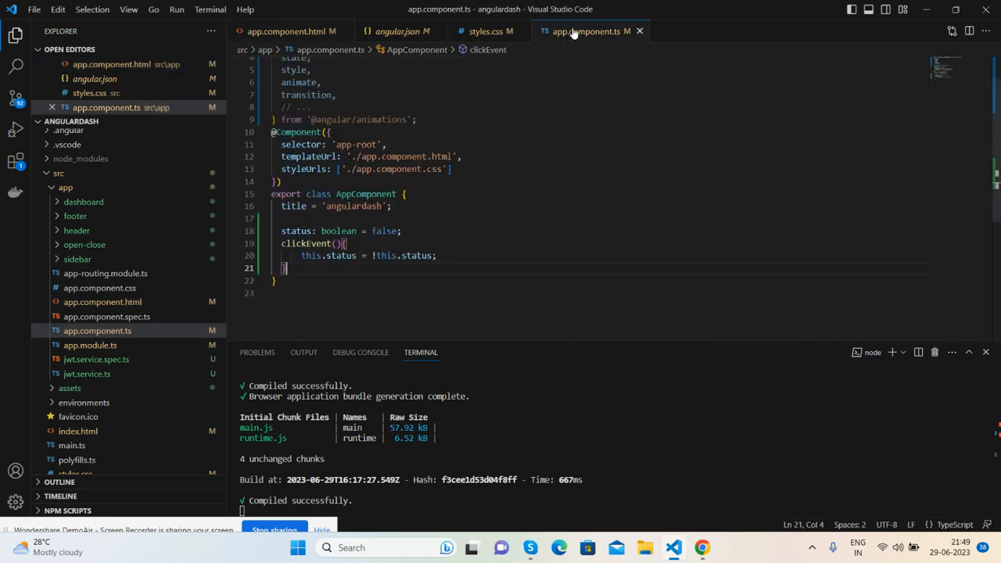
mouse_move(316, 244)
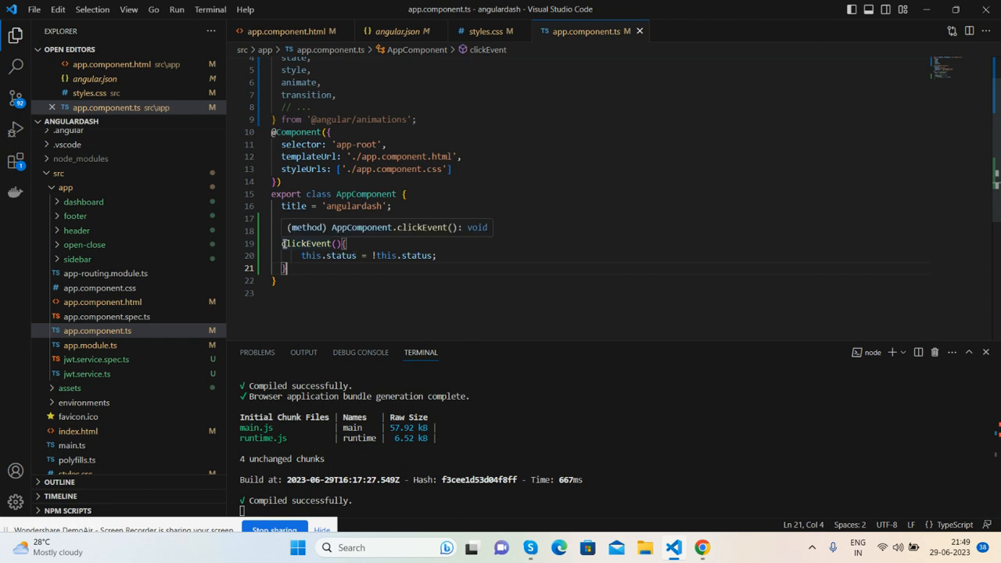
Locate the navbar button with (click)="clickEvent()" in app.component.html.
left_click(290, 31)
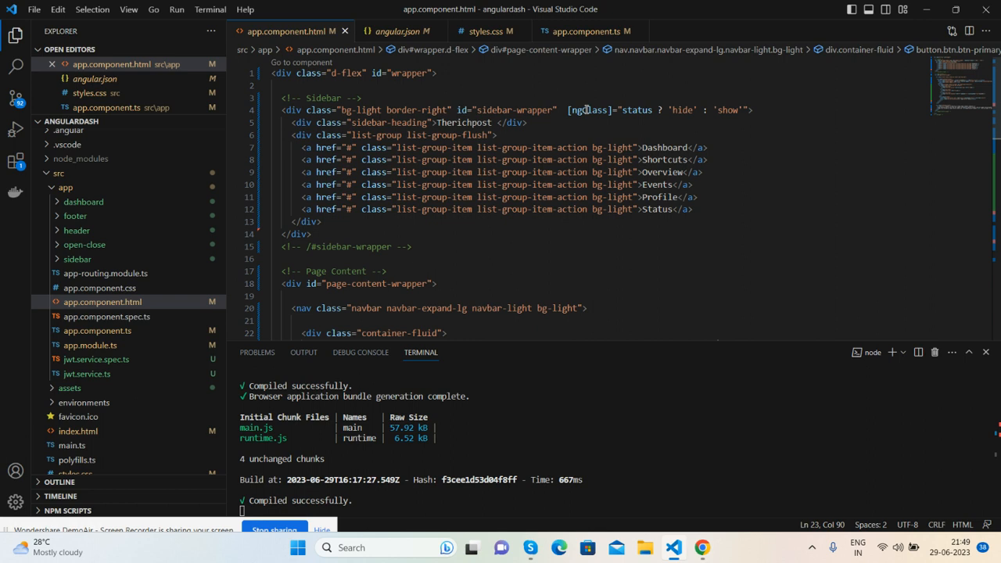
mouse_move(647, 116)
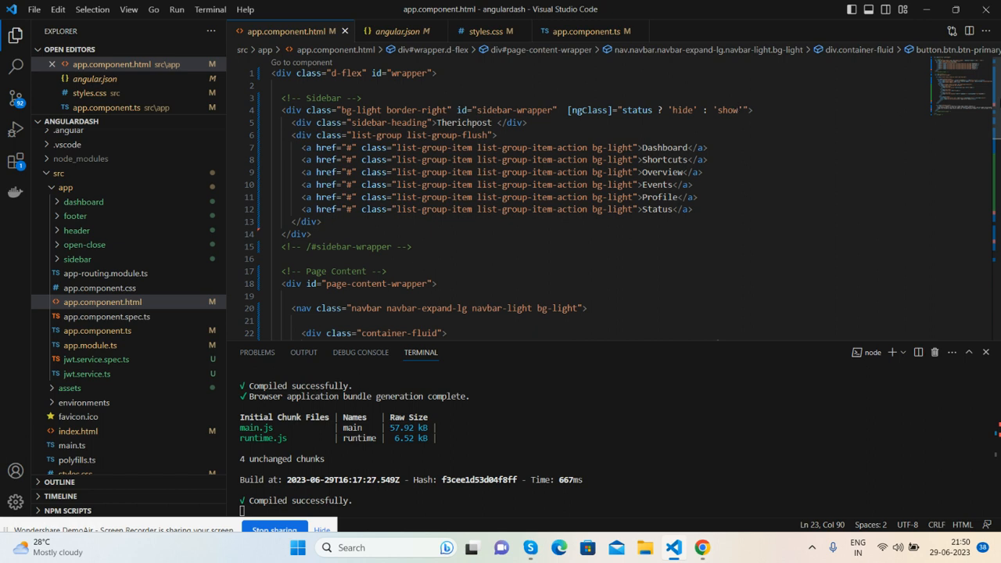
scroll("down", 3)
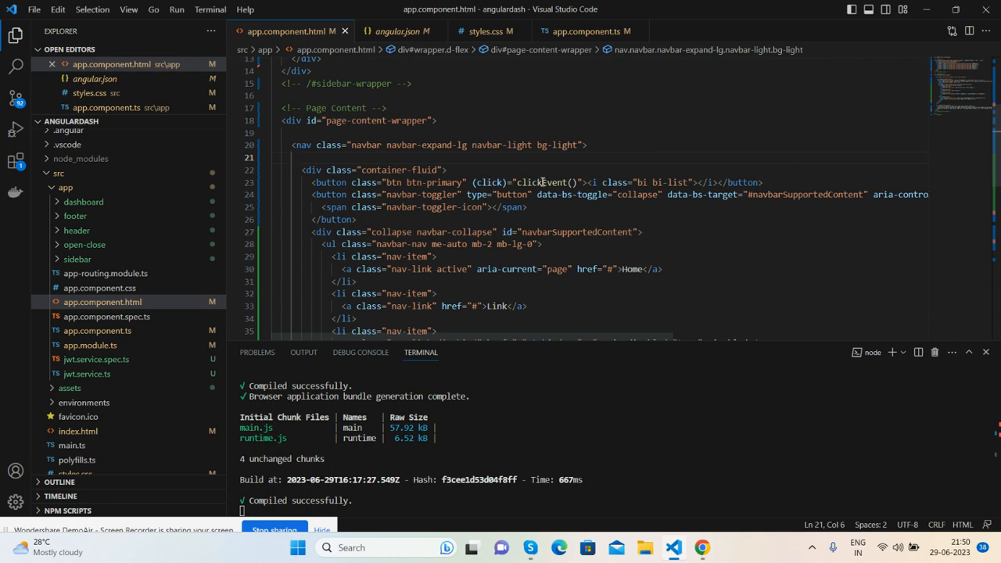
Add blank lines inside the clickEvent method in app.component.ts, leaving it unsaved.
left_click(582, 31)
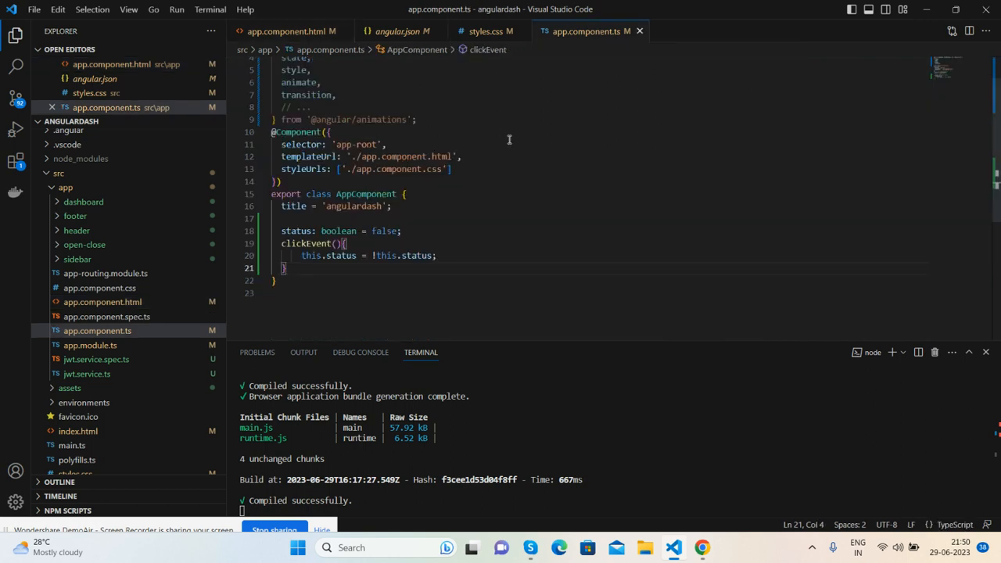
mouse_move(323, 238)
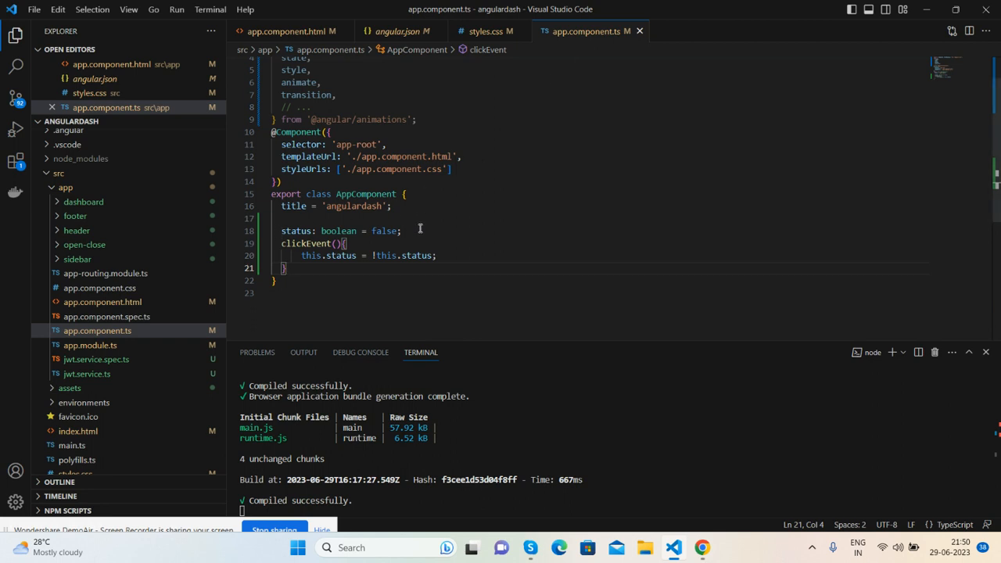
key("Enter")
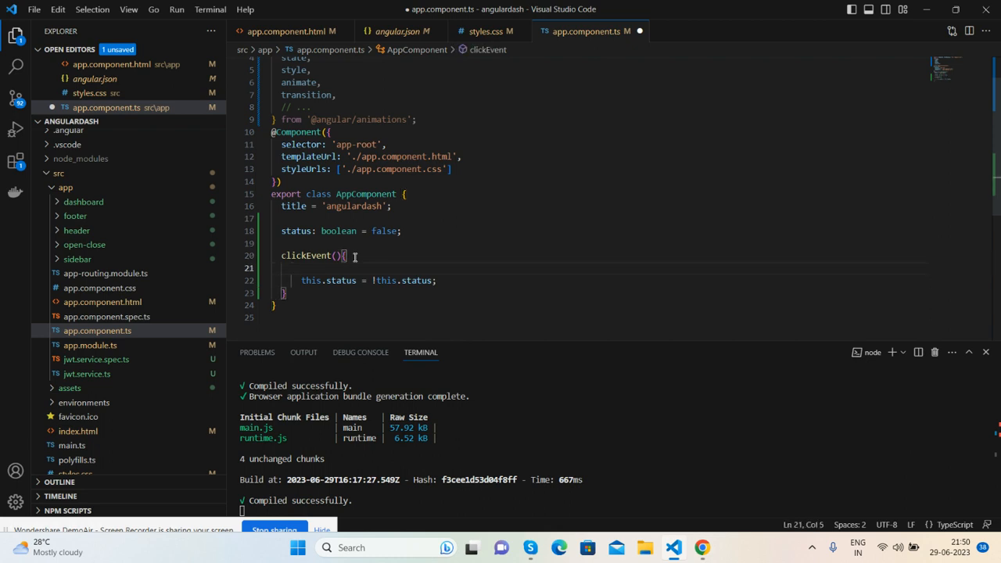
mouse_move(701, 547)
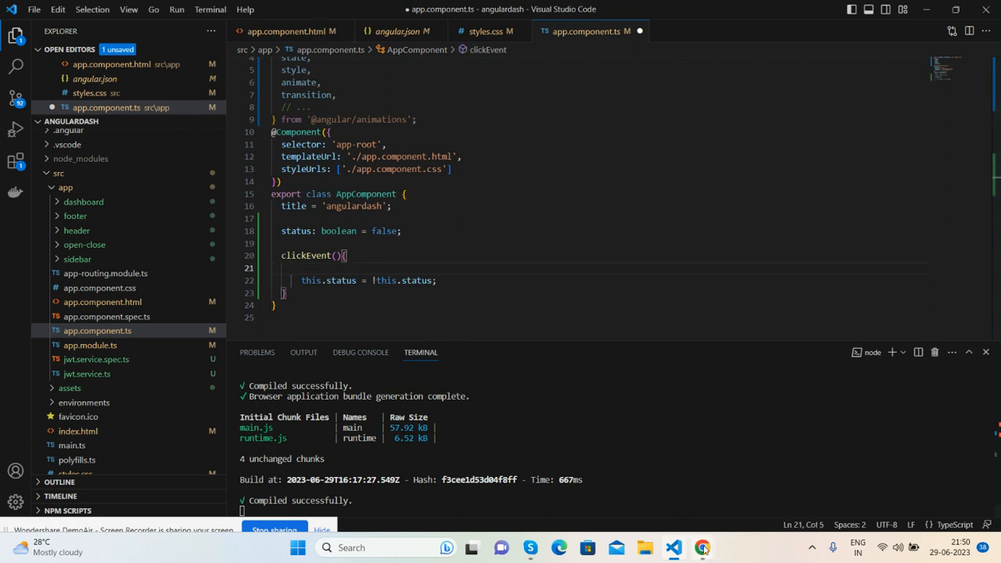
mouse_move(703, 547)
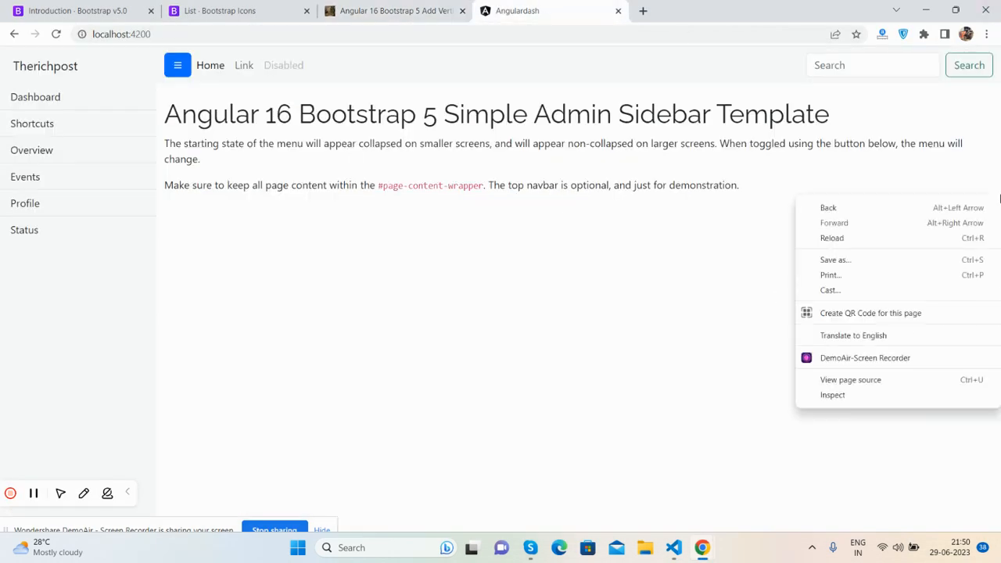
Preview the admin page in DevTools device emulation at iPhone XR, iPhone SE and iPad Mini sizes.
left_click(832, 394)
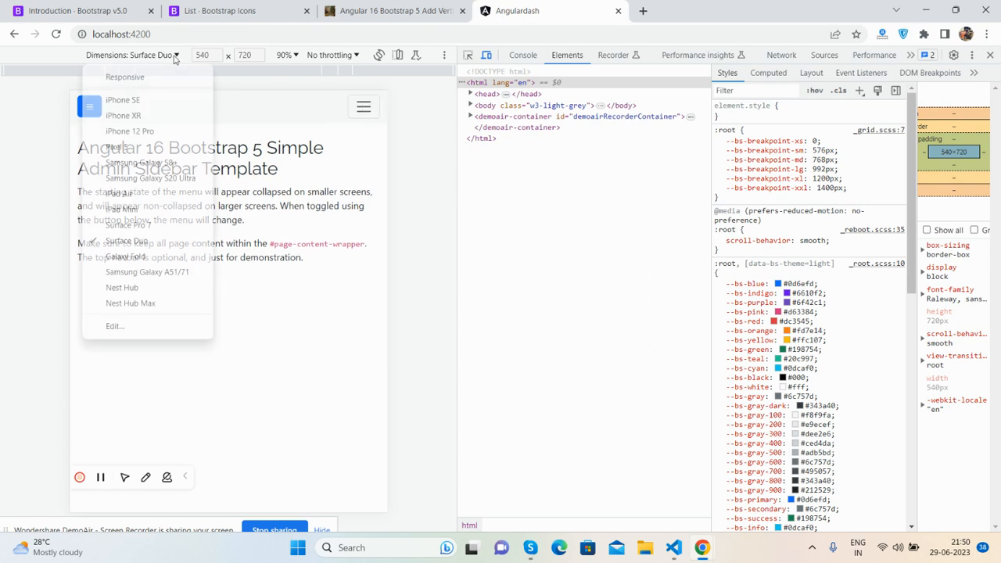
left_click(129, 131)
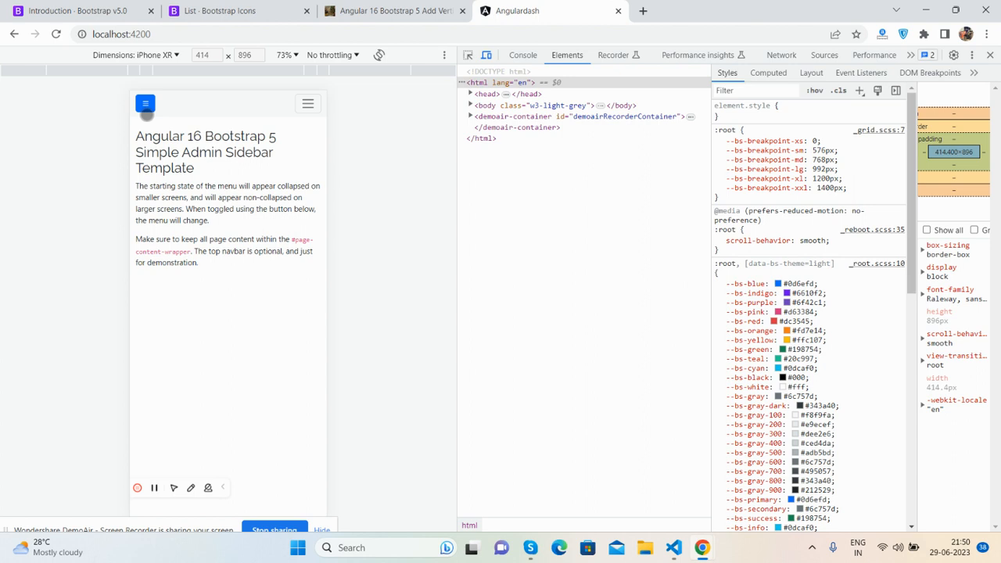
left_click(133, 54)
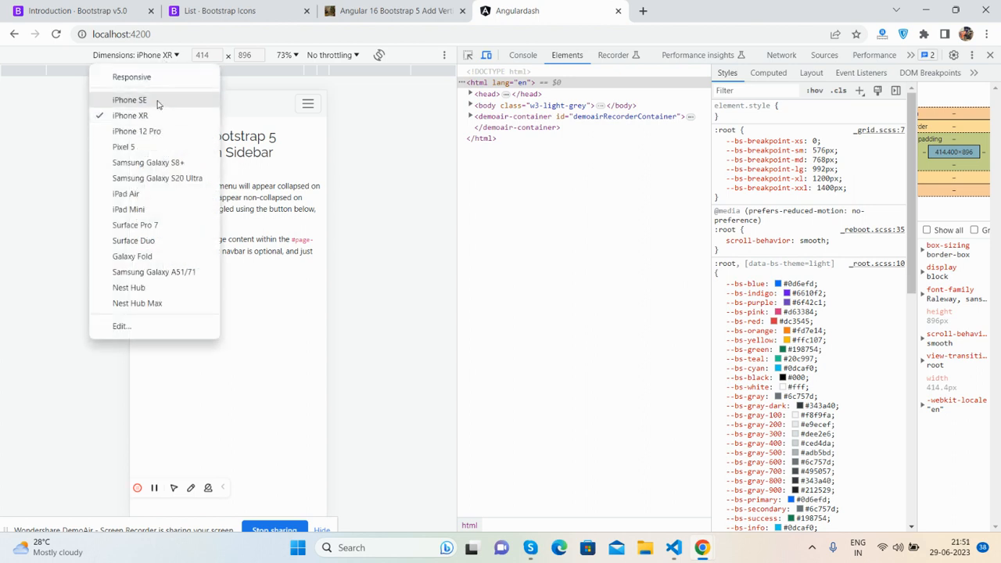
left_click(128, 100)
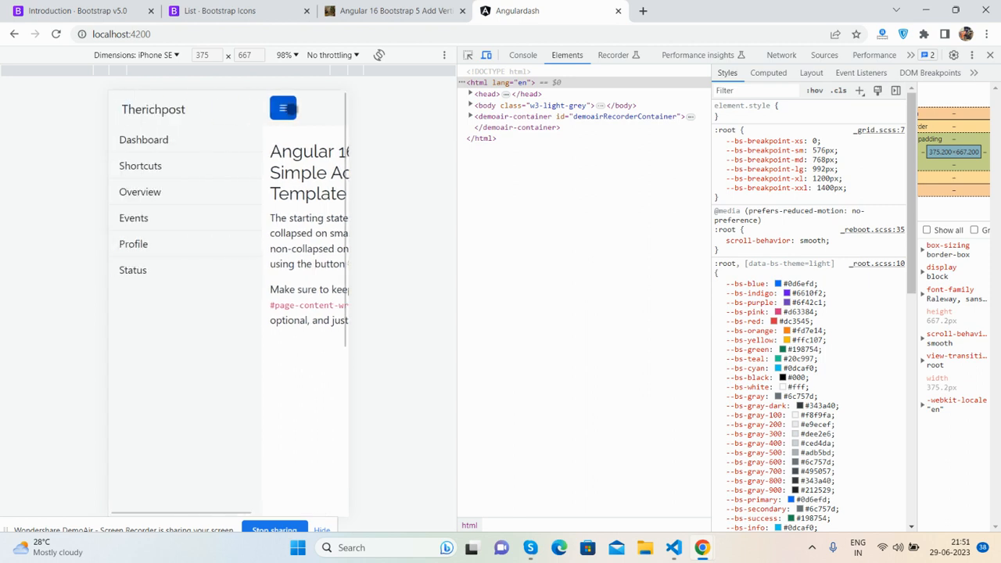
left_click(133, 55)
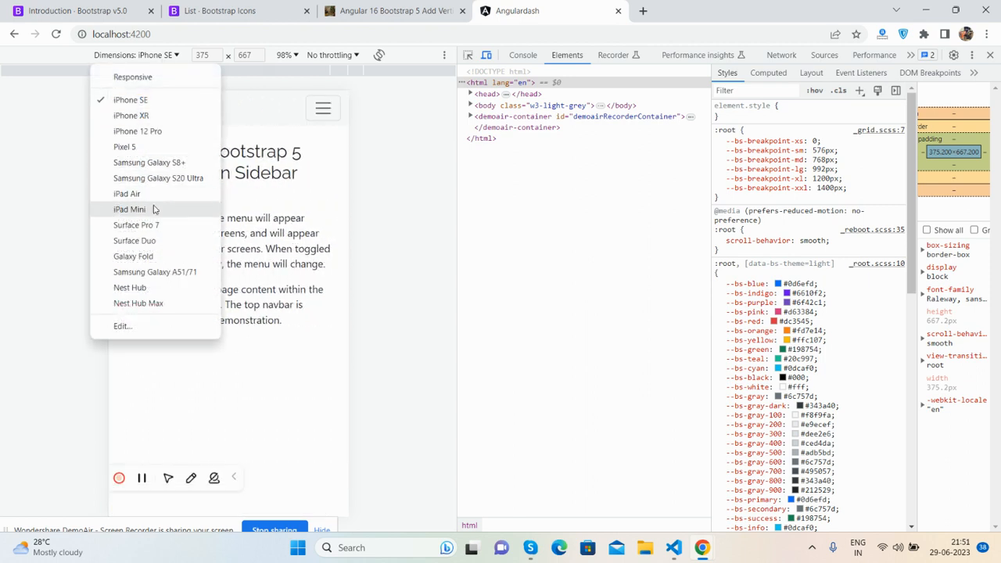
left_click(128, 210)
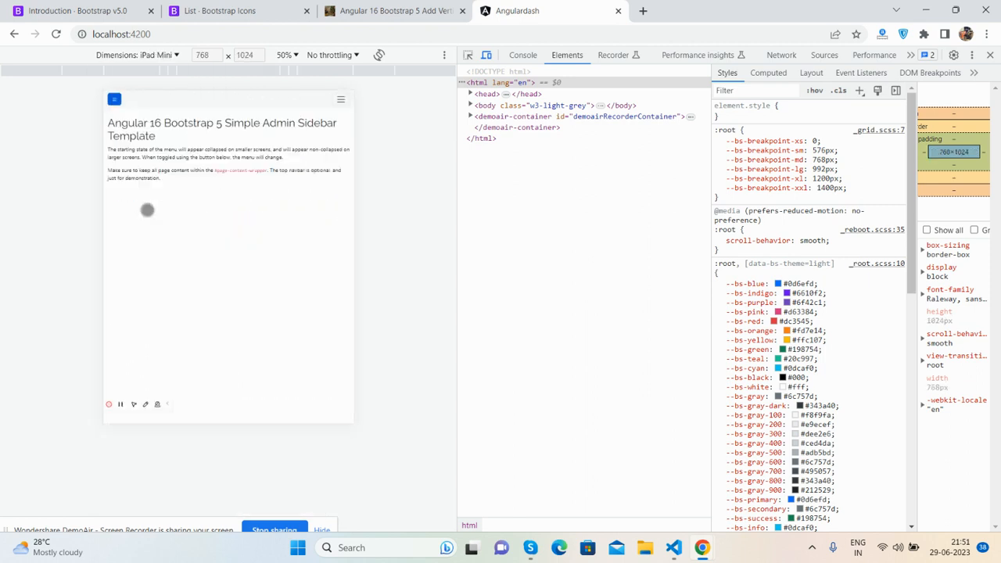
mouse_move(303, 103)
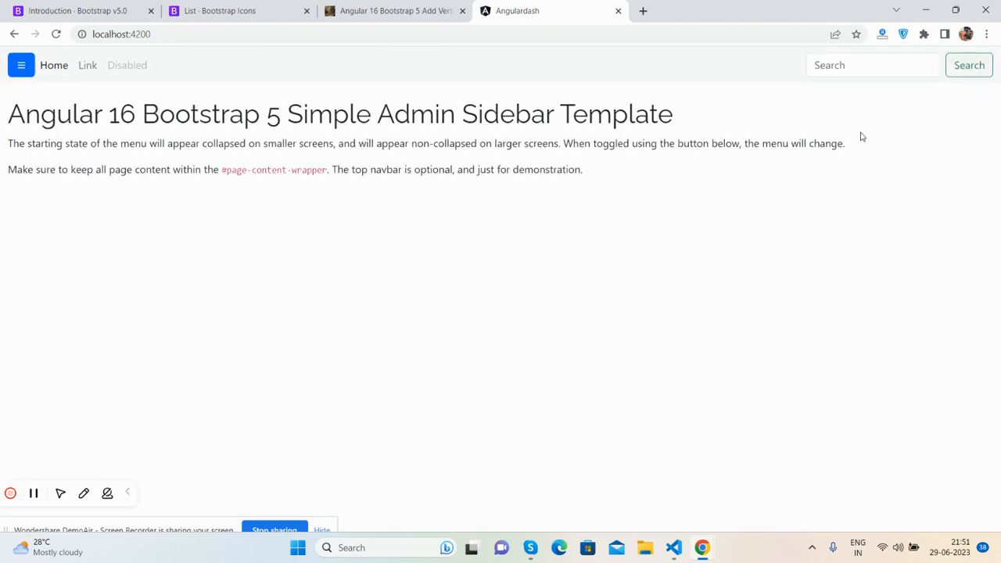
Show the sidebar again with the Toggle Menu button, then return to the tutorial post tab.
left_click(22, 65)
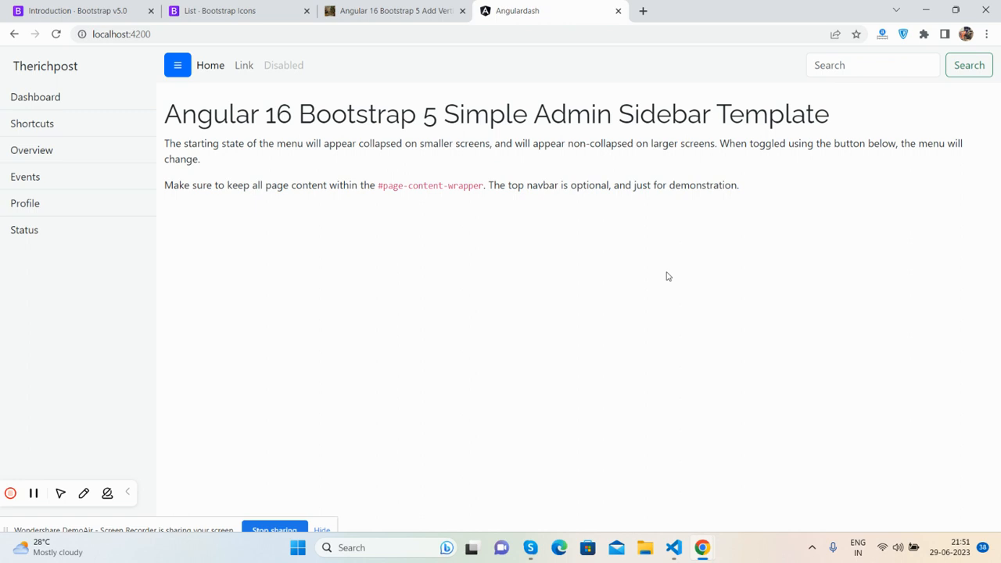
mouse_move(463, 78)
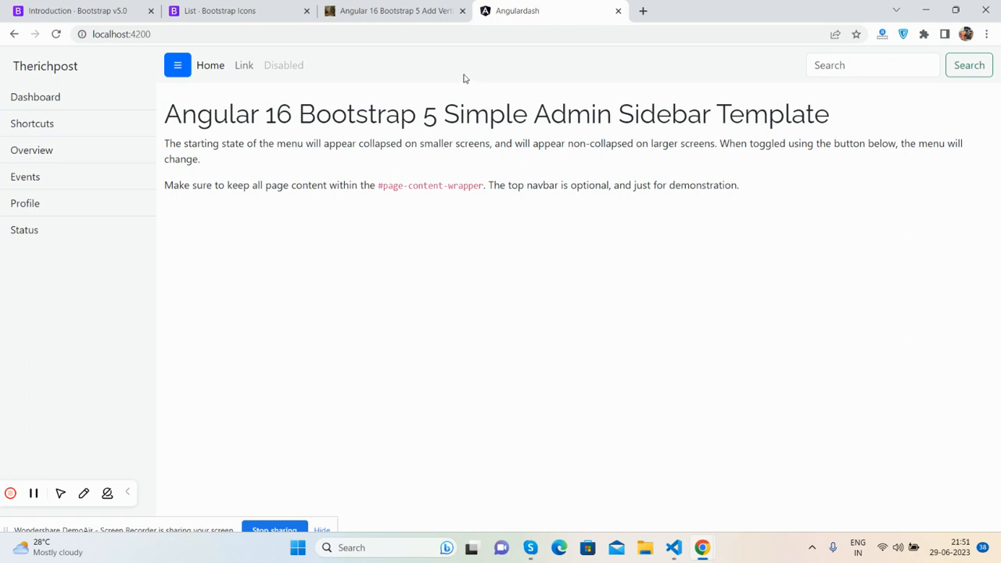
left_click(394, 10)
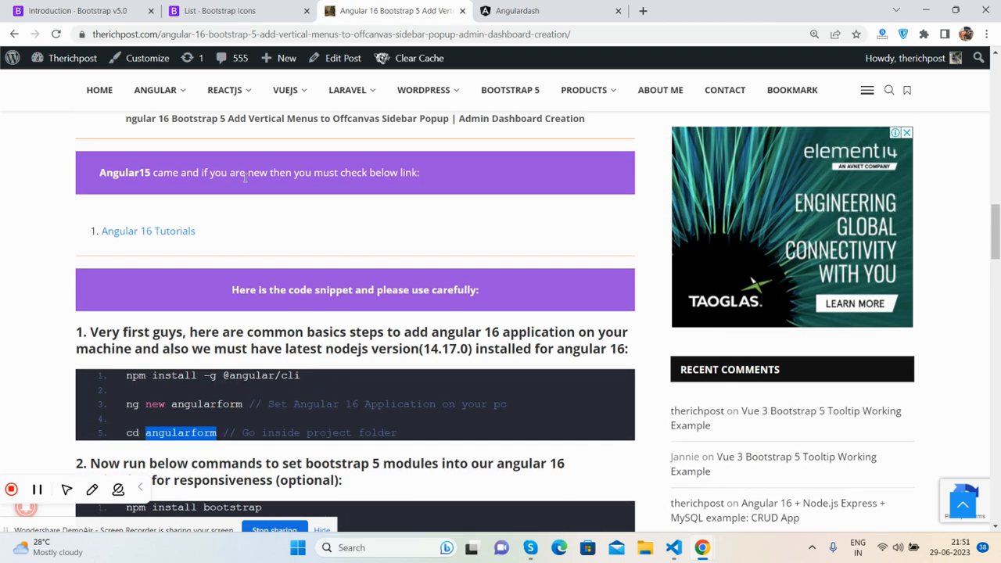
Navigate from the ANGULAR menu to the Angular Templates posts listing.
scroll("up", 3)
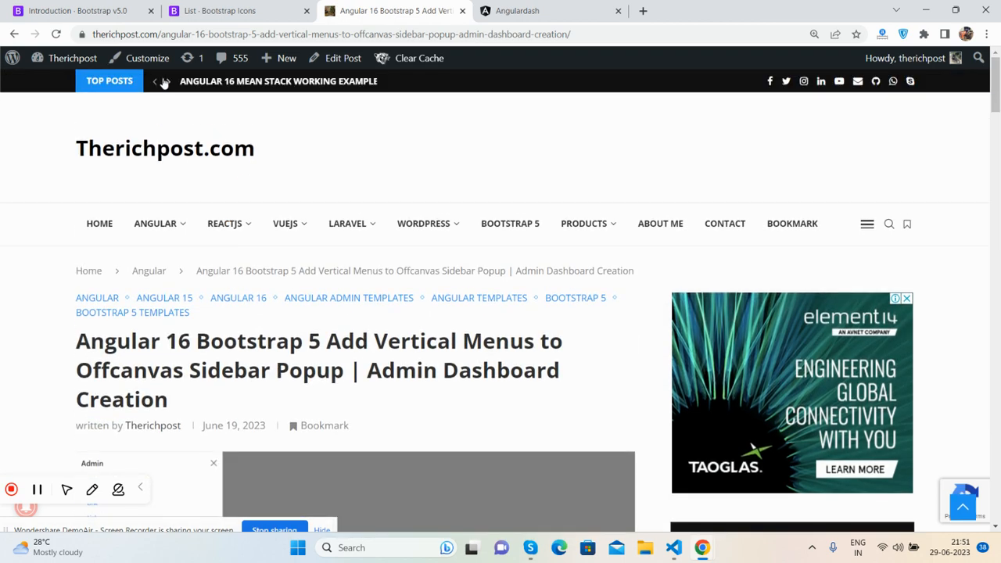
left_click(155, 222)
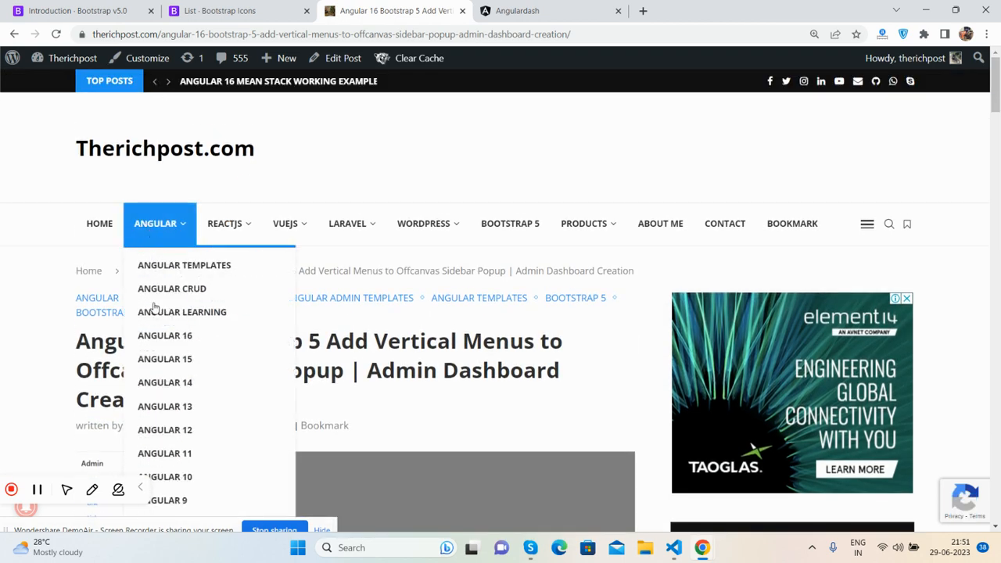
left_click(184, 266)
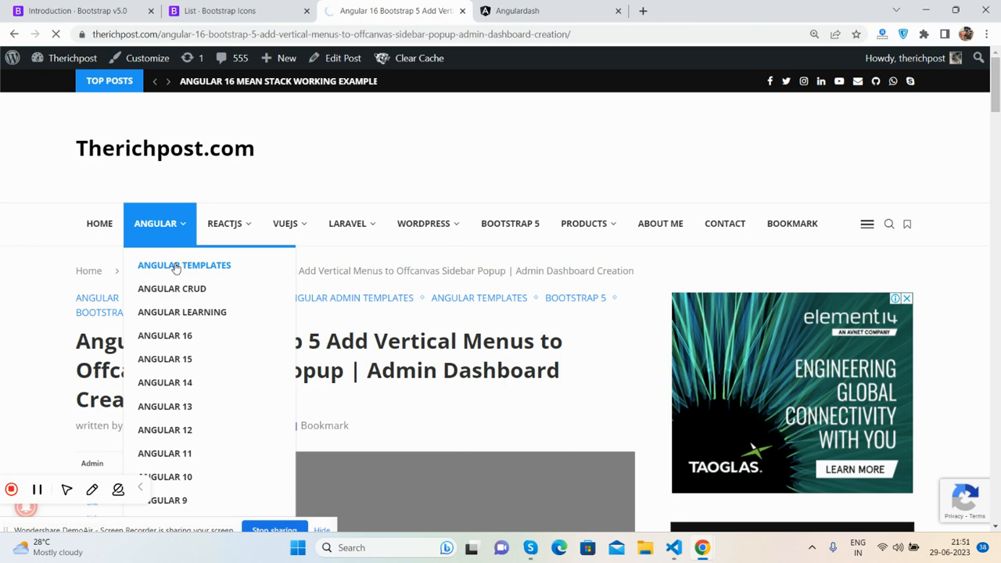
left_click(164, 475)
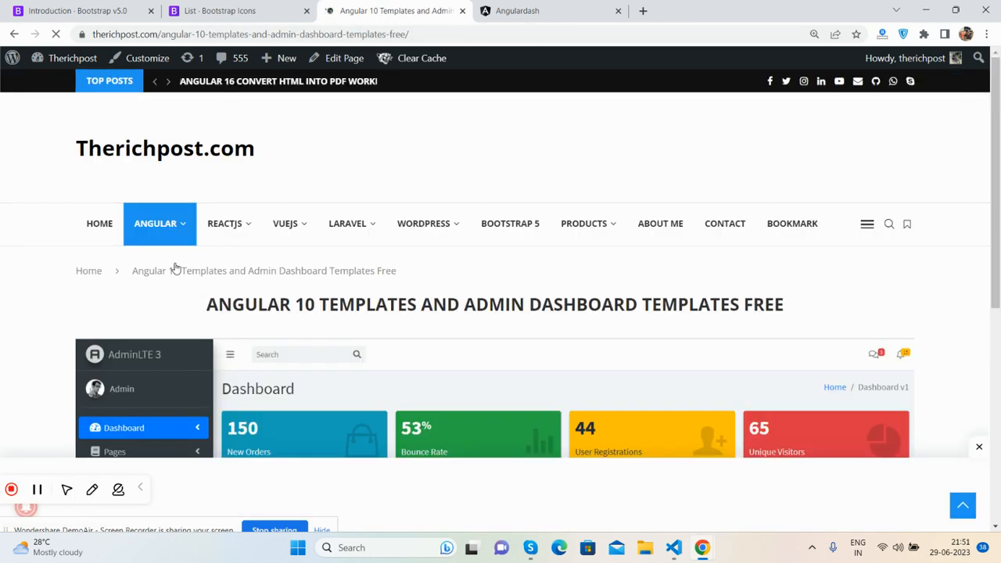
Navigate from the ANGULAR menu to the Angular 16 category page.
left_click(155, 222)
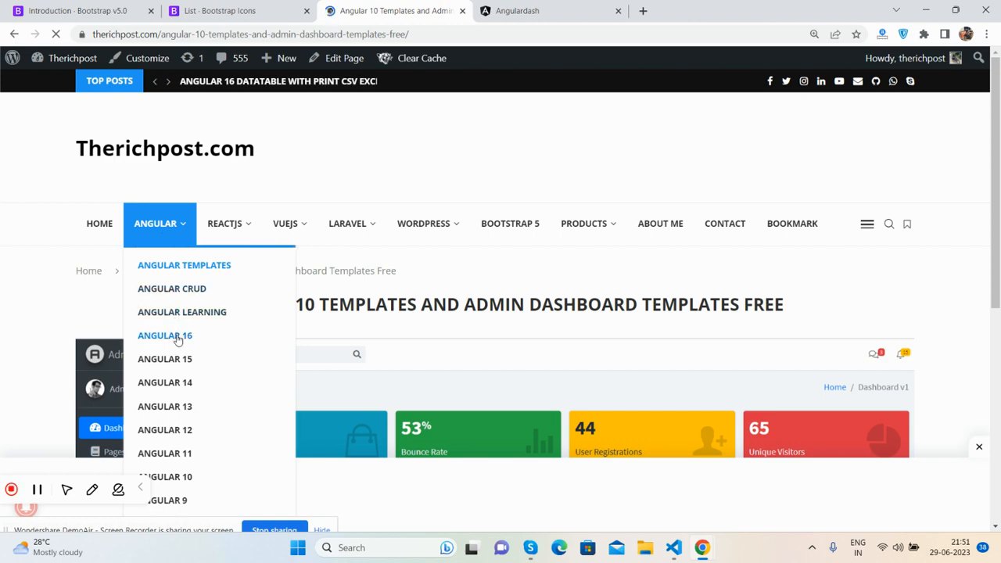
left_click(165, 335)
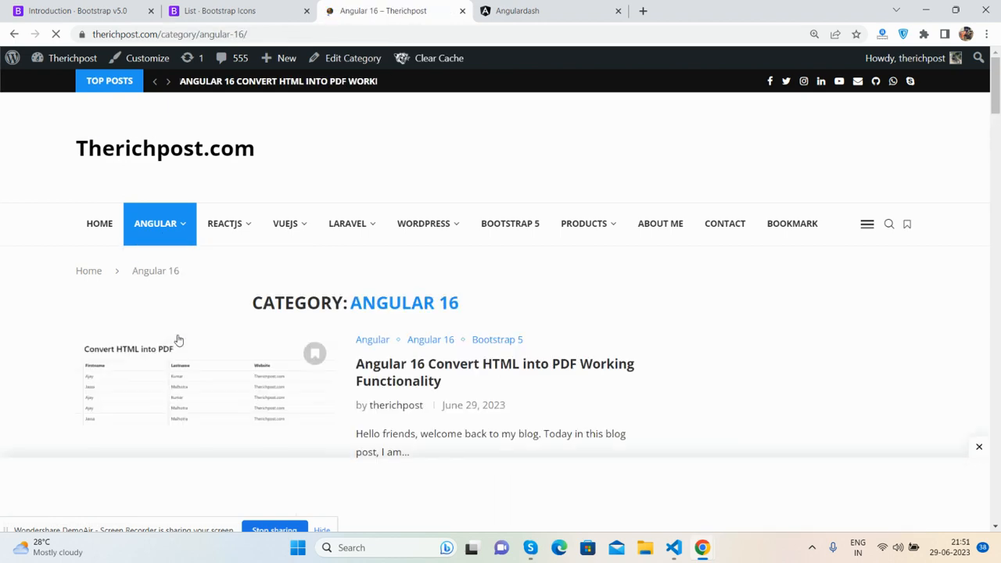
Find and open the 'Create Animated Responsive Admin Dashboard Template' post in the Angular 16 list.
scroll("down", 3)
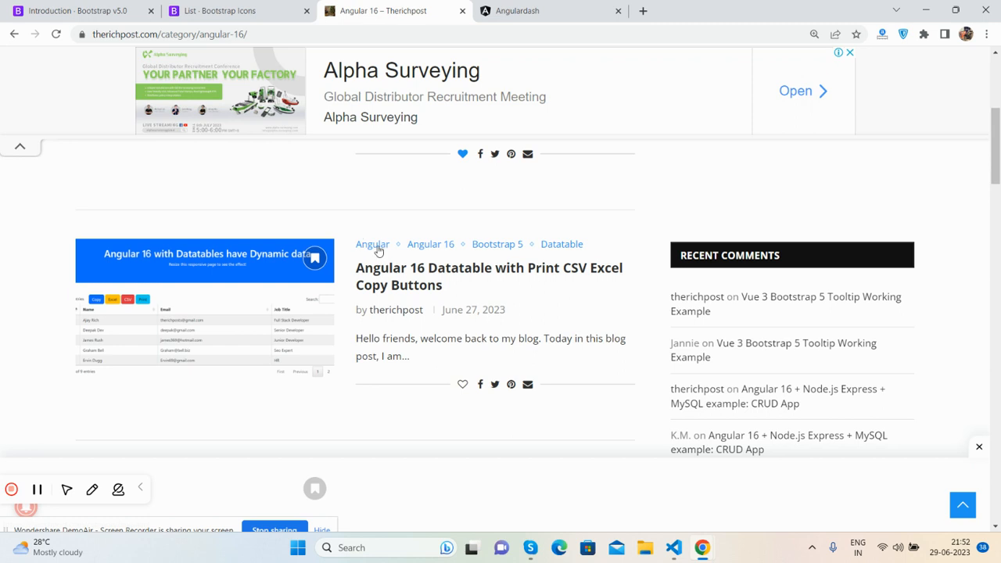
scroll("down", 3)
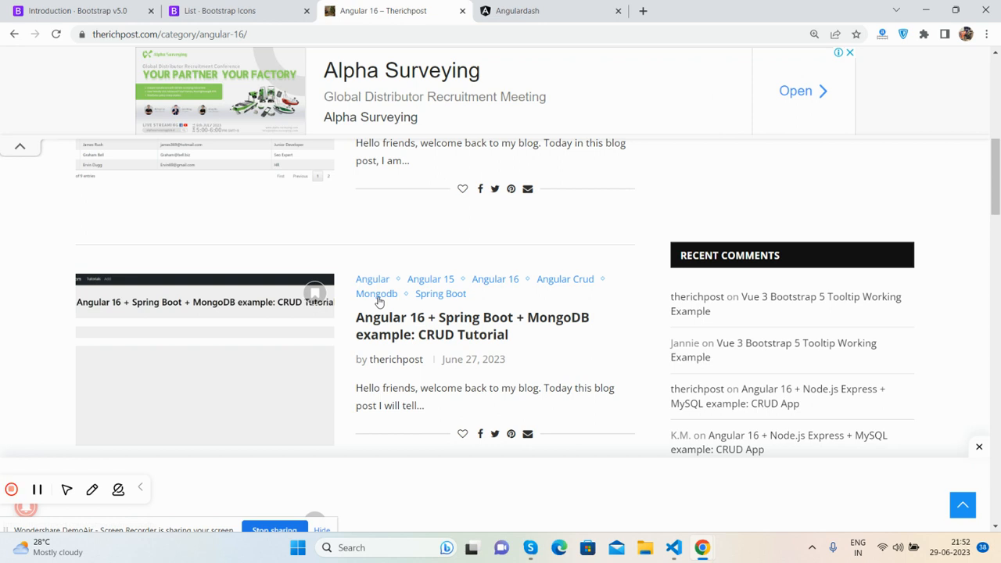
scroll("down", 3)
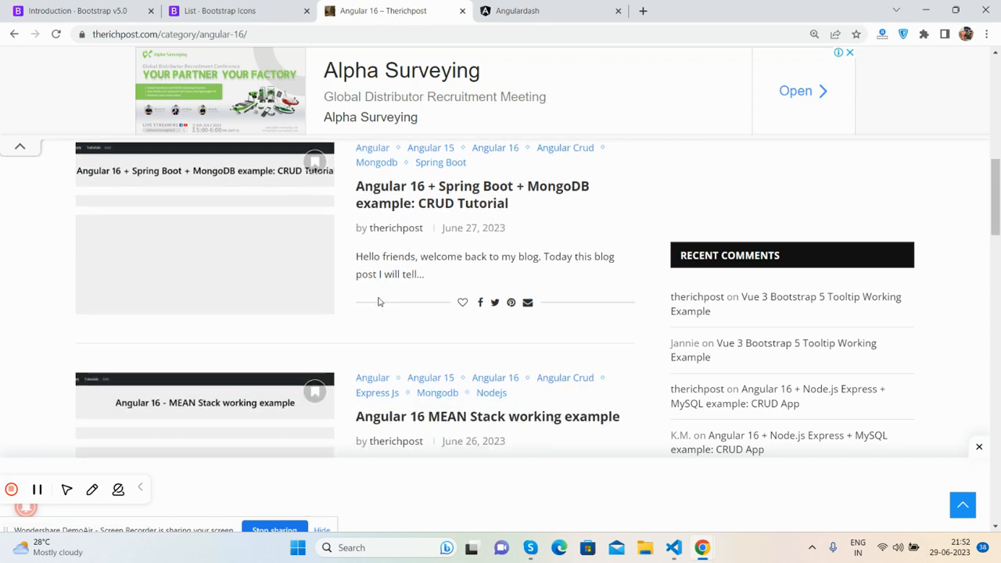
scroll("down", 3)
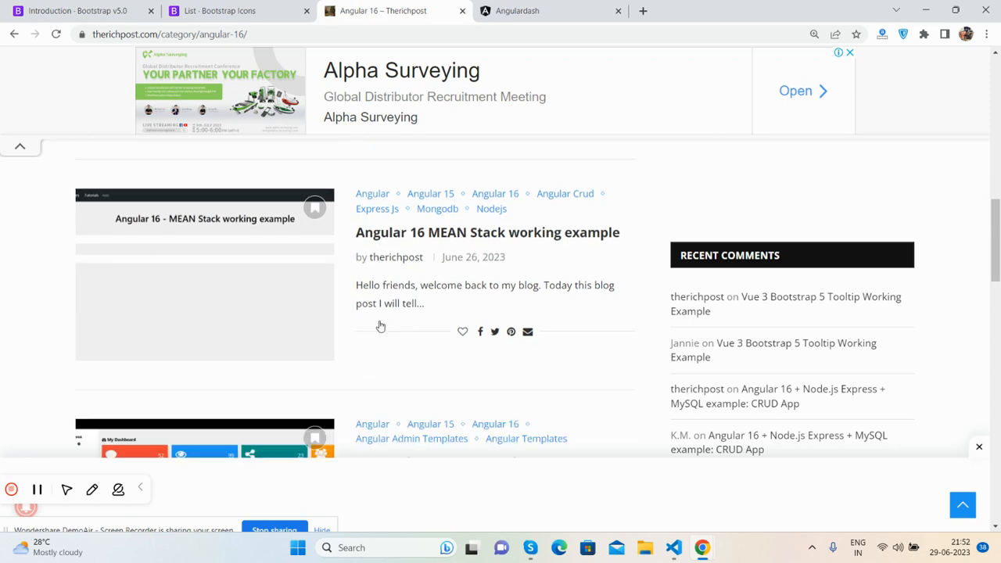
scroll("down", 3)
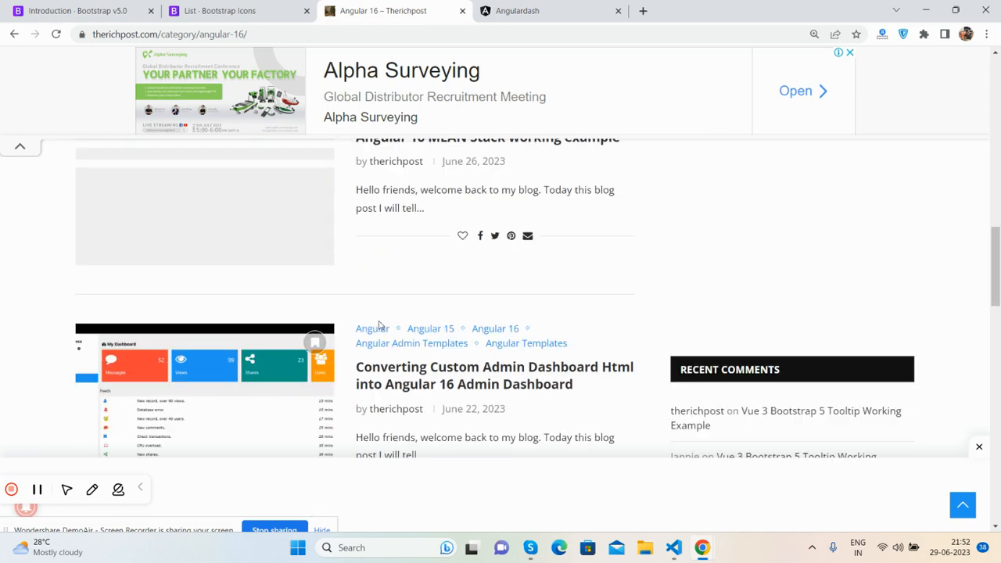
scroll("down", 3)
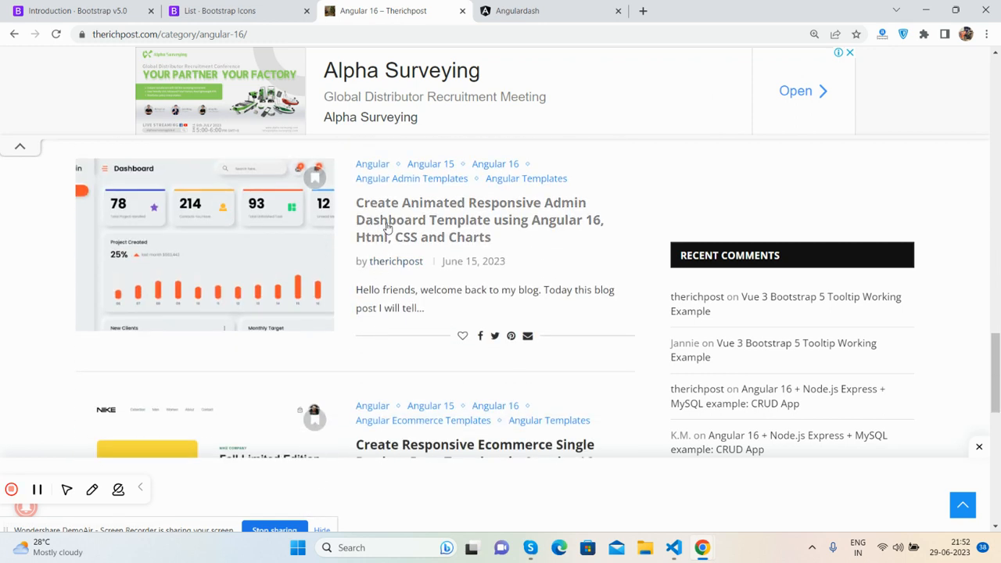
left_click(479, 219)
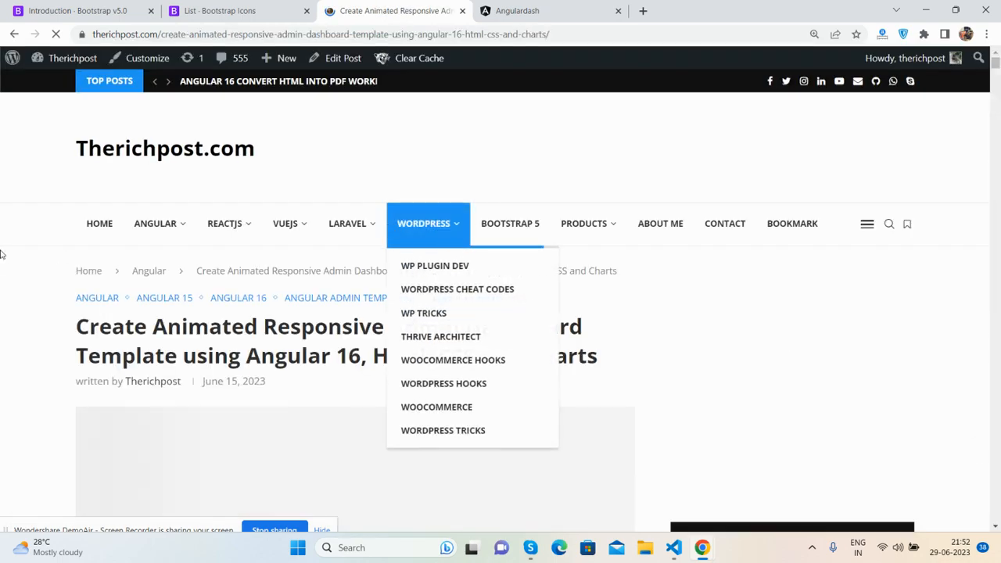
Scroll through the dashboard post's install steps and app.component.html code.
scroll("down", 3)
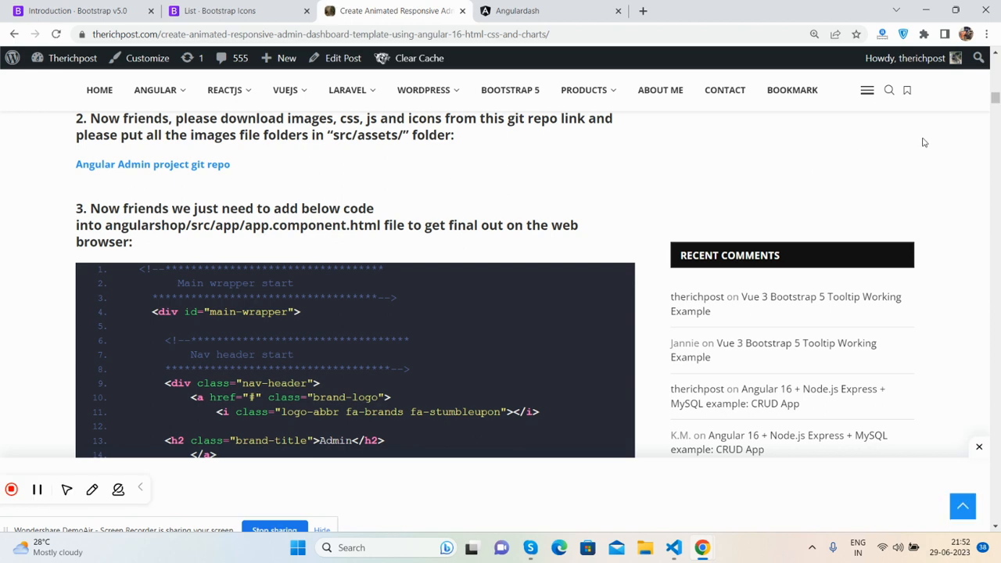
scroll("up", 3)
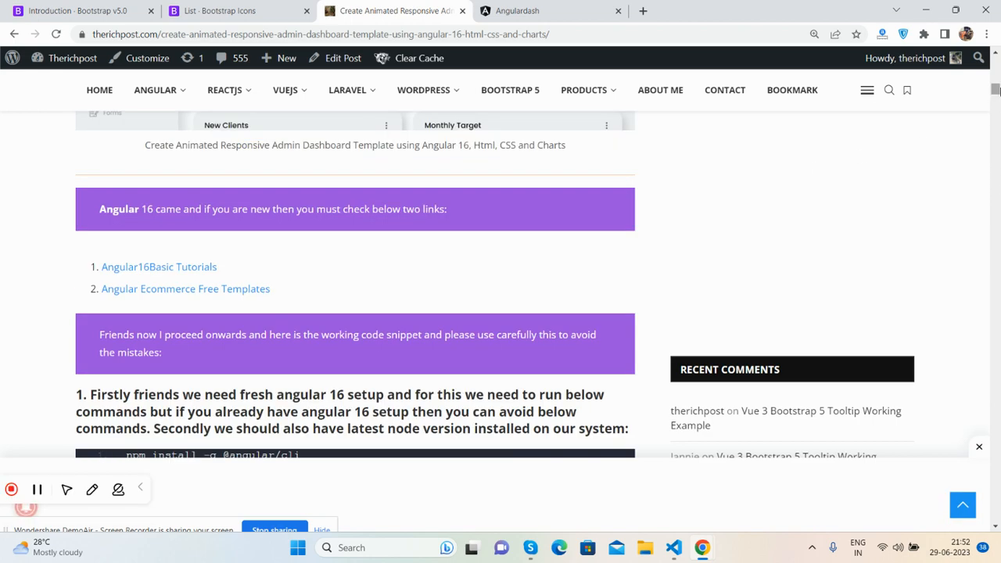
scroll("up", 3)
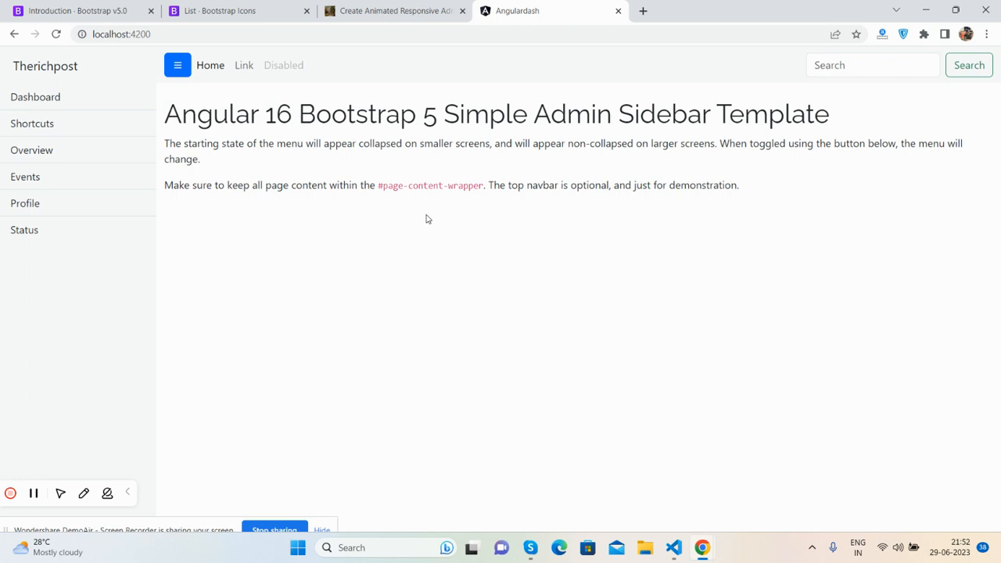
mouse_move(428, 222)
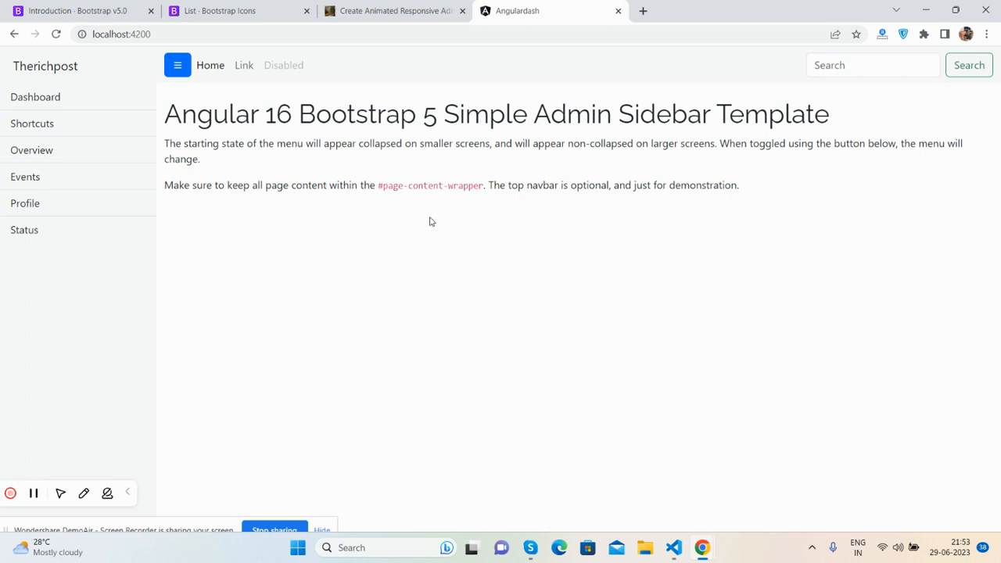
mouse_move(450, 6)
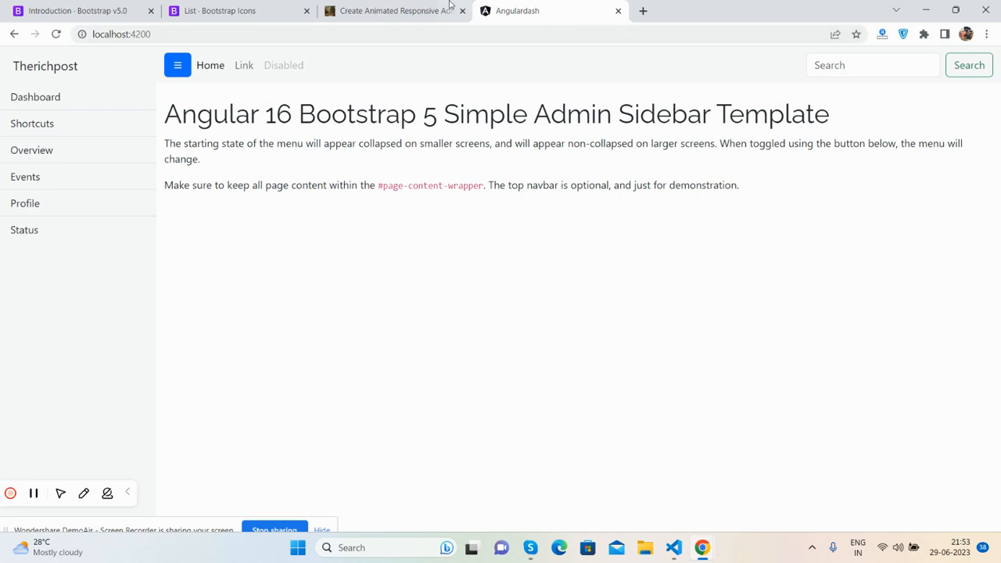
Return to the Create Animated Responsive Admin Dashboard tutorial tab.
left_click(394, 9)
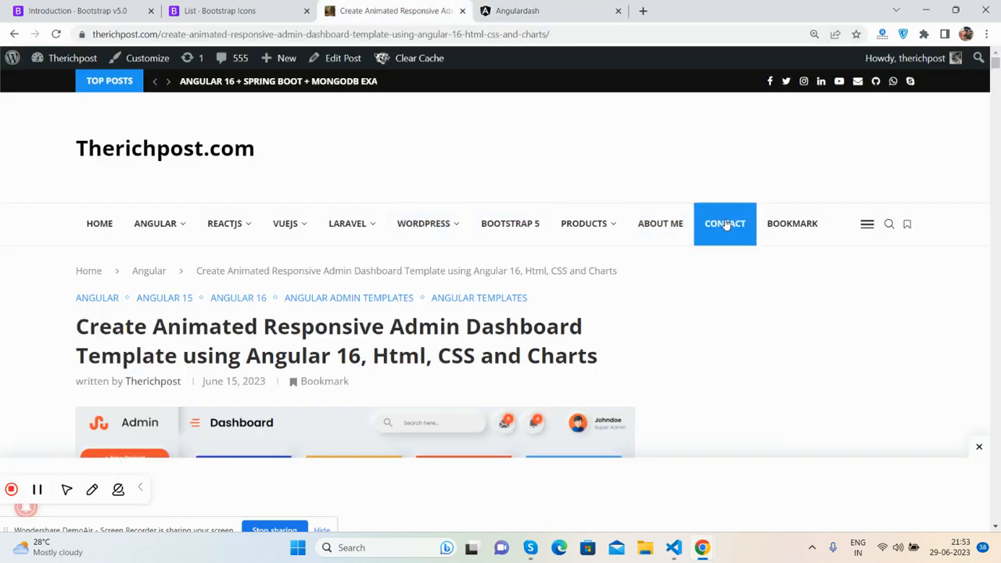
Open the site's Contact & Advertise page and look over it.
left_click(724, 222)
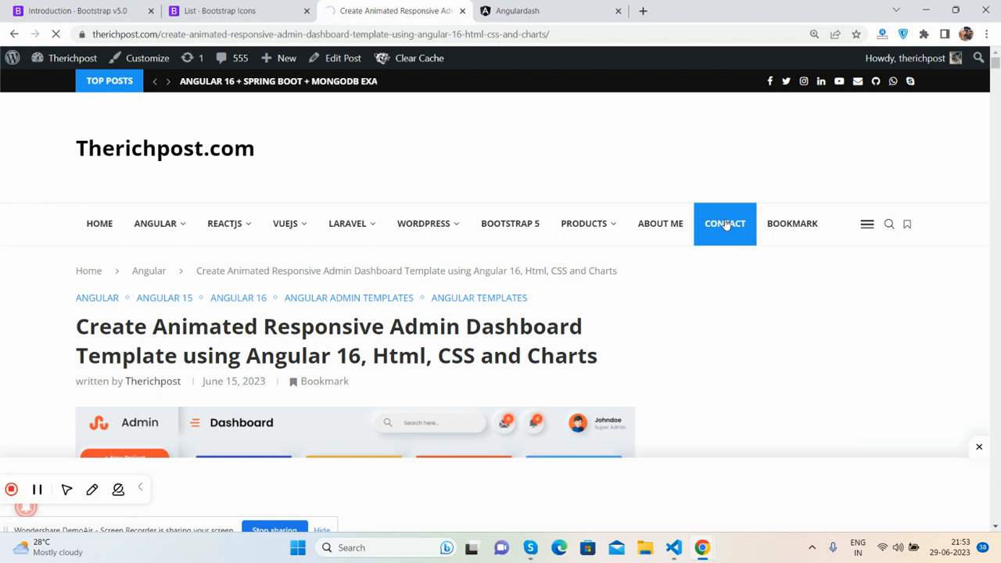
left_click(724, 222)
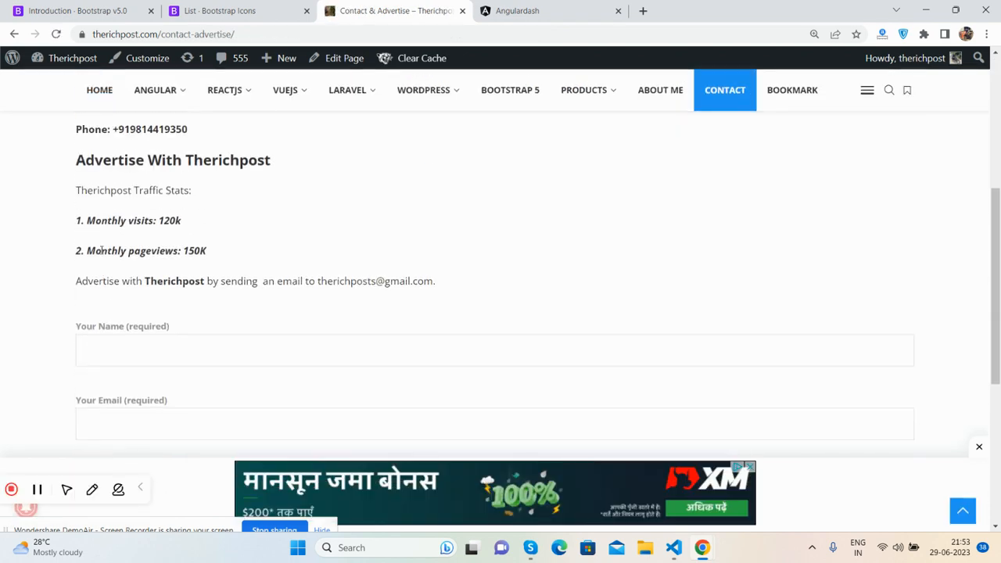
scroll("up", 3)
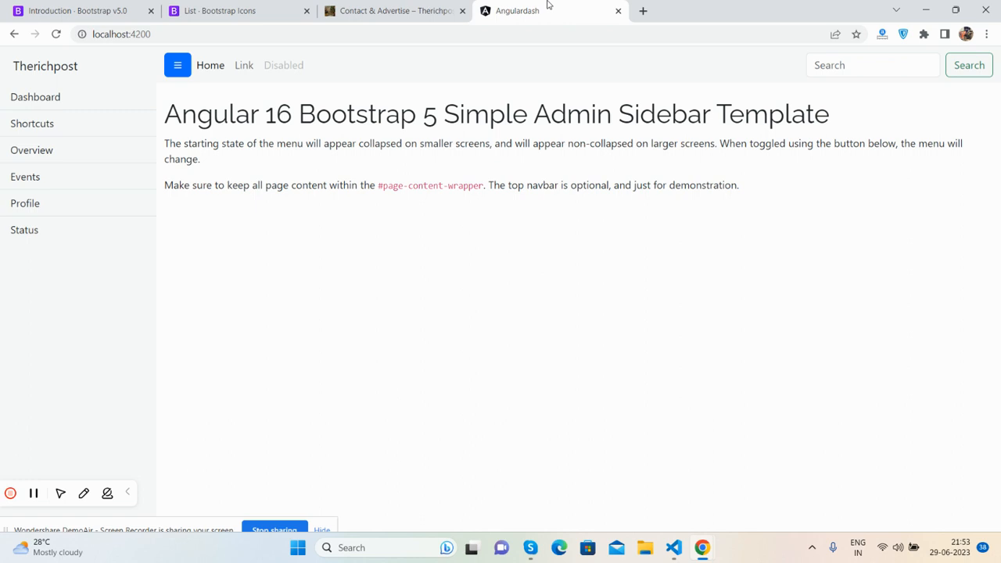
mouse_move(477, 238)
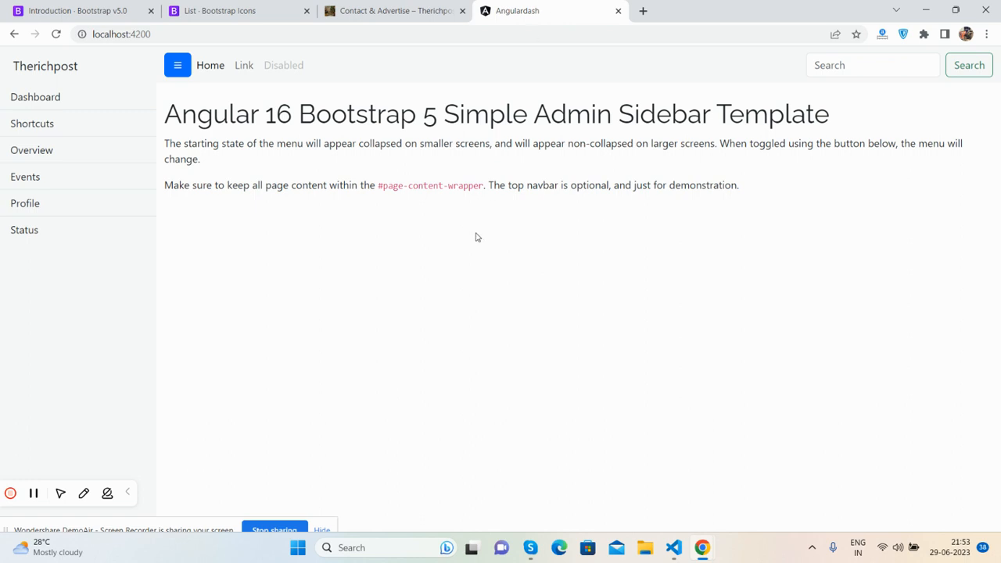
mouse_move(282, 519)
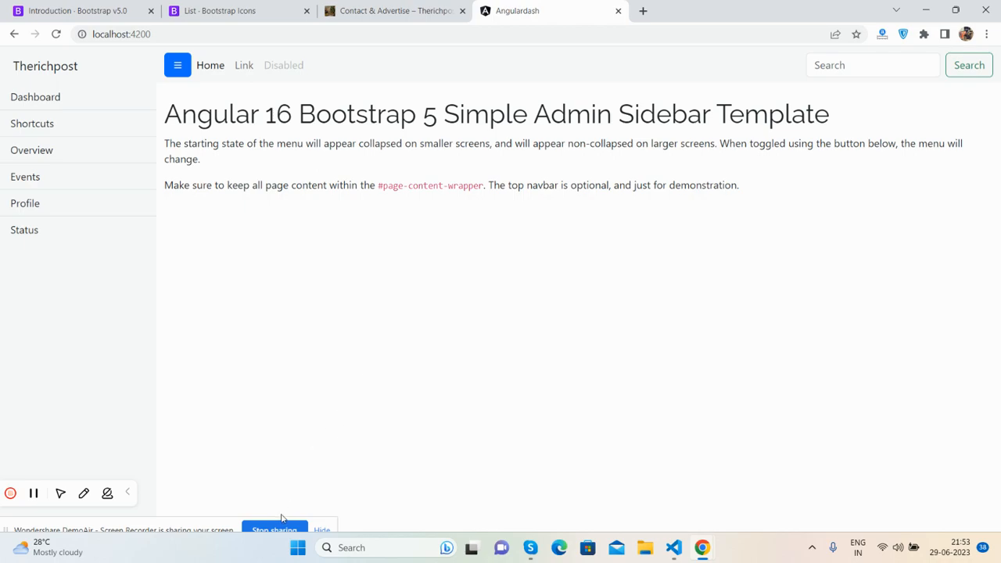